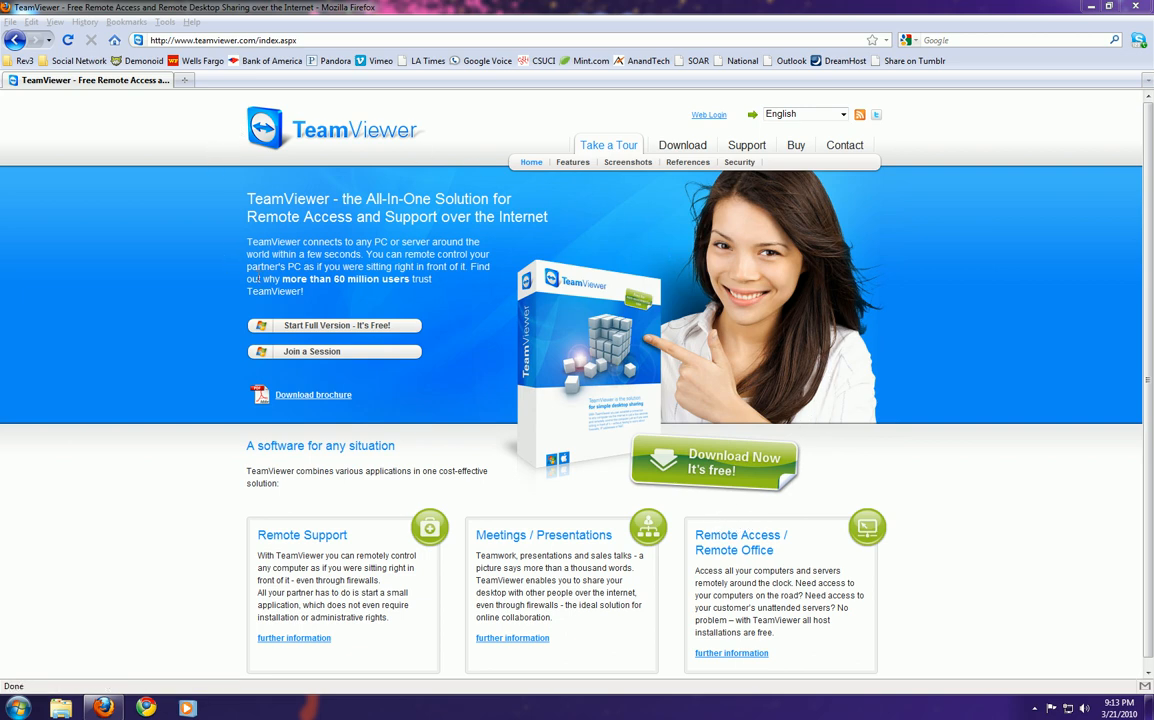
{"action": "mouse_move", "coordinate": [169, 219]}
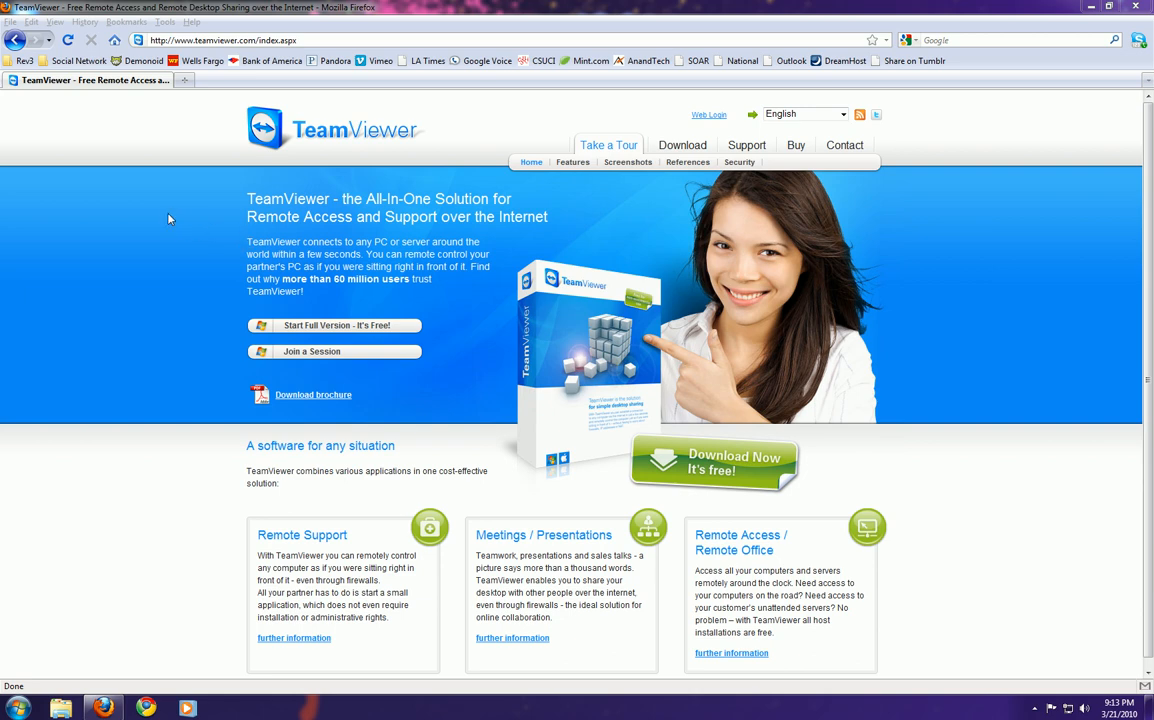
{"action": "mouse_move", "coordinate": [199, 198]}
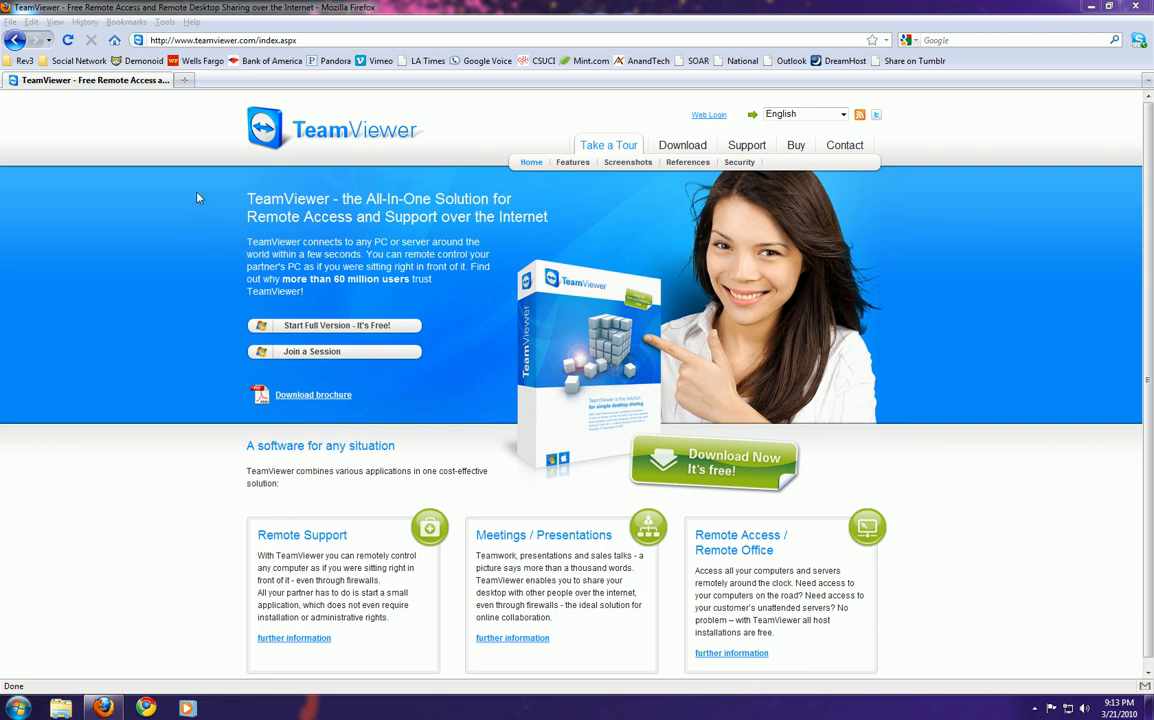
{"action": "mouse_move", "coordinate": [596, 238]}
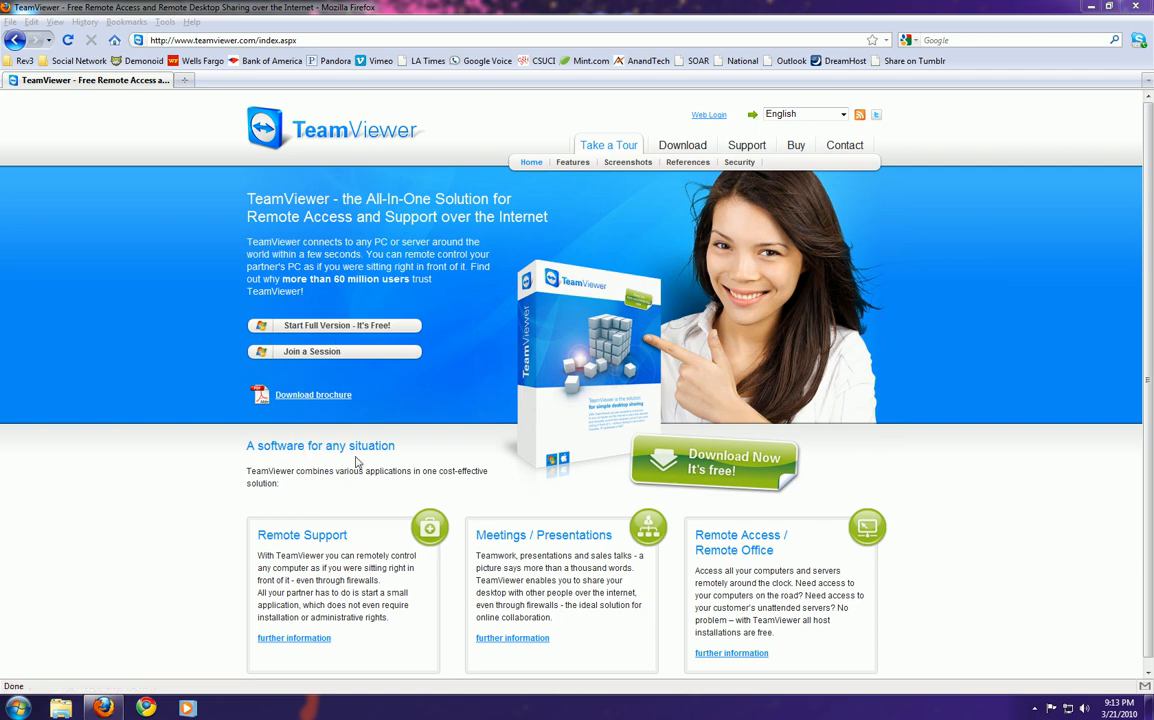
{"action": "mouse_move", "coordinate": [960, 465]}
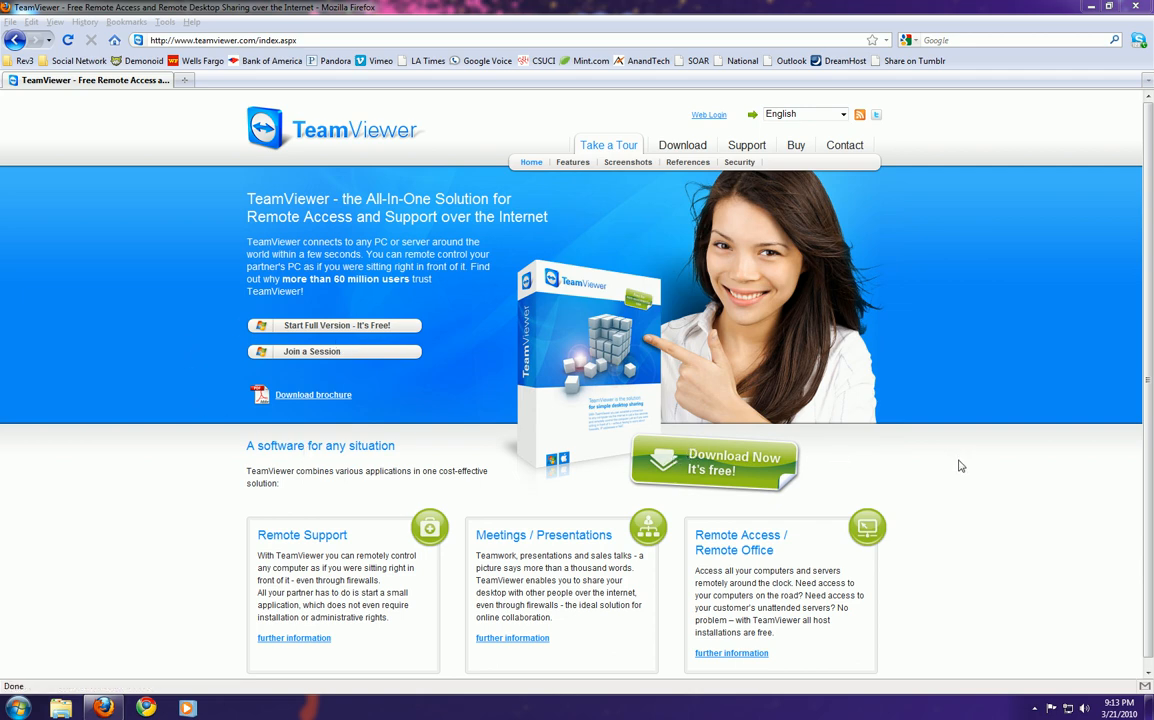
{"action": "mouse_move", "coordinate": [925, 471]}
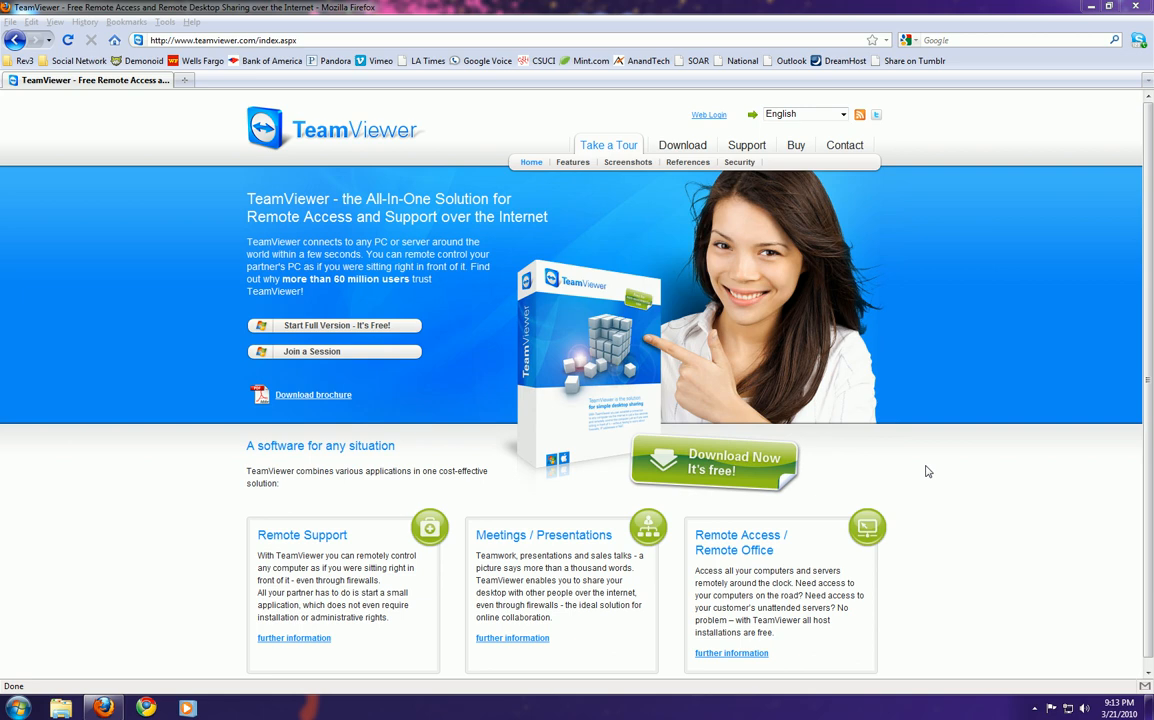
{"action": "mouse_move", "coordinate": [955, 469]}
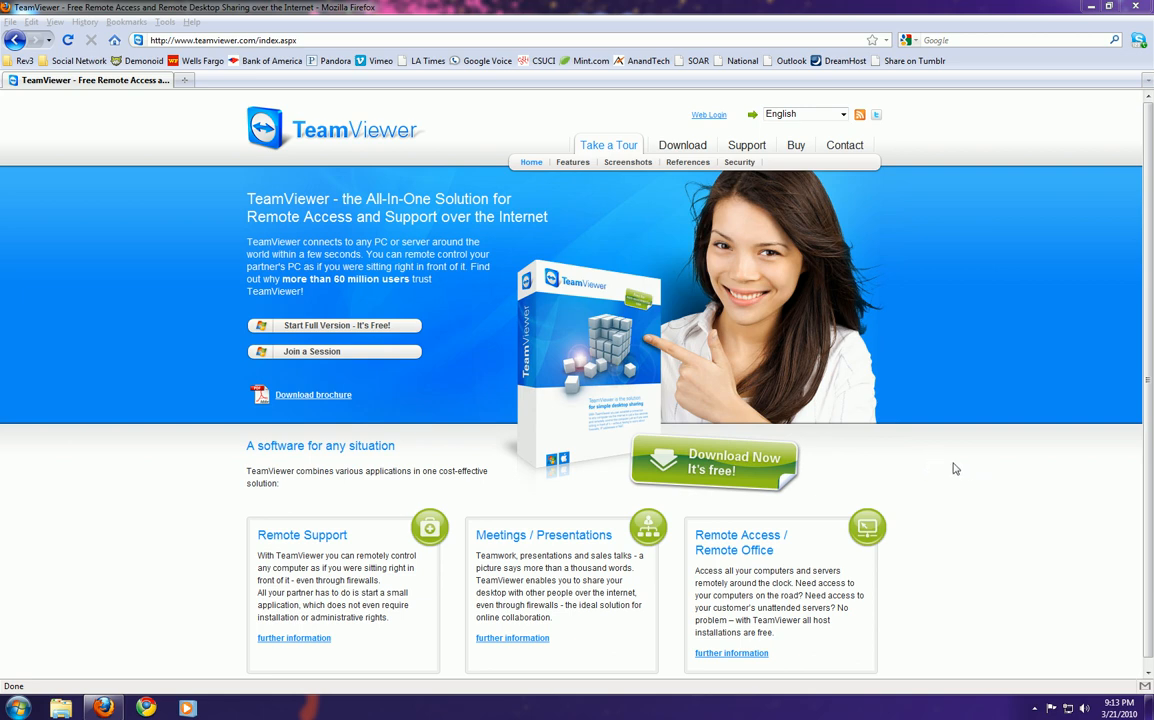
{"action": "mouse_move", "coordinate": [325, 140]}
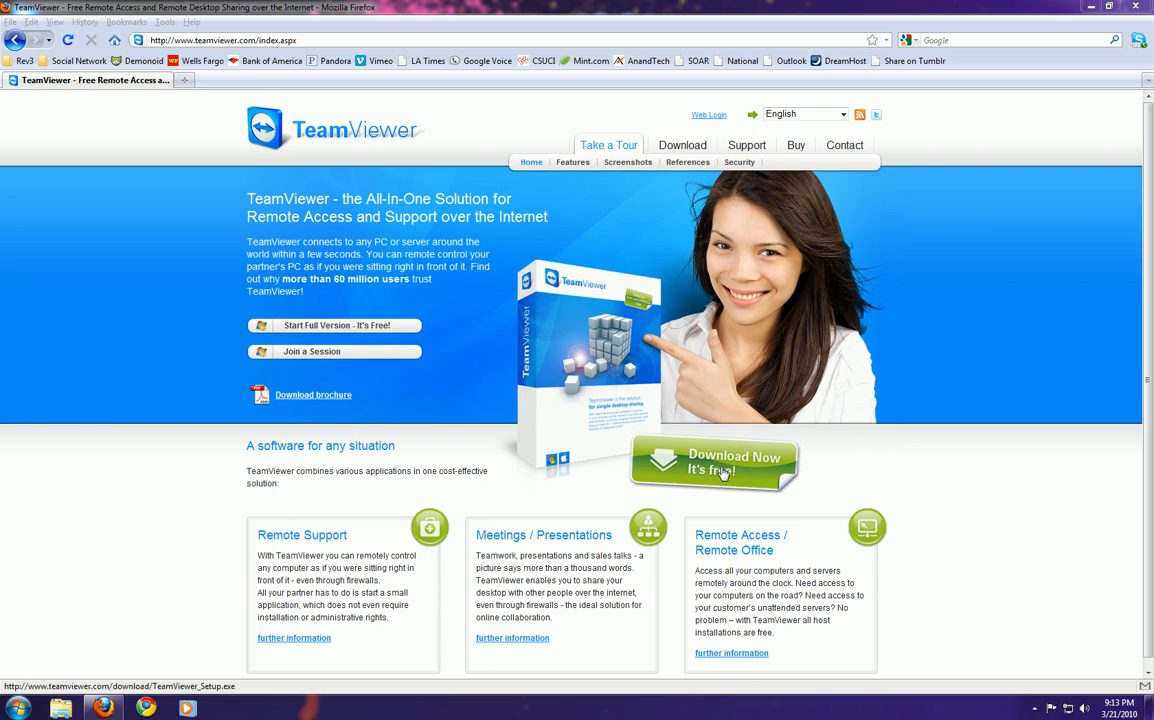
Step: Save the TeamViewer_Setup installer to the desktop, then launch it and allow it to run
{"action": "left_click", "coordinate": [713, 463]}
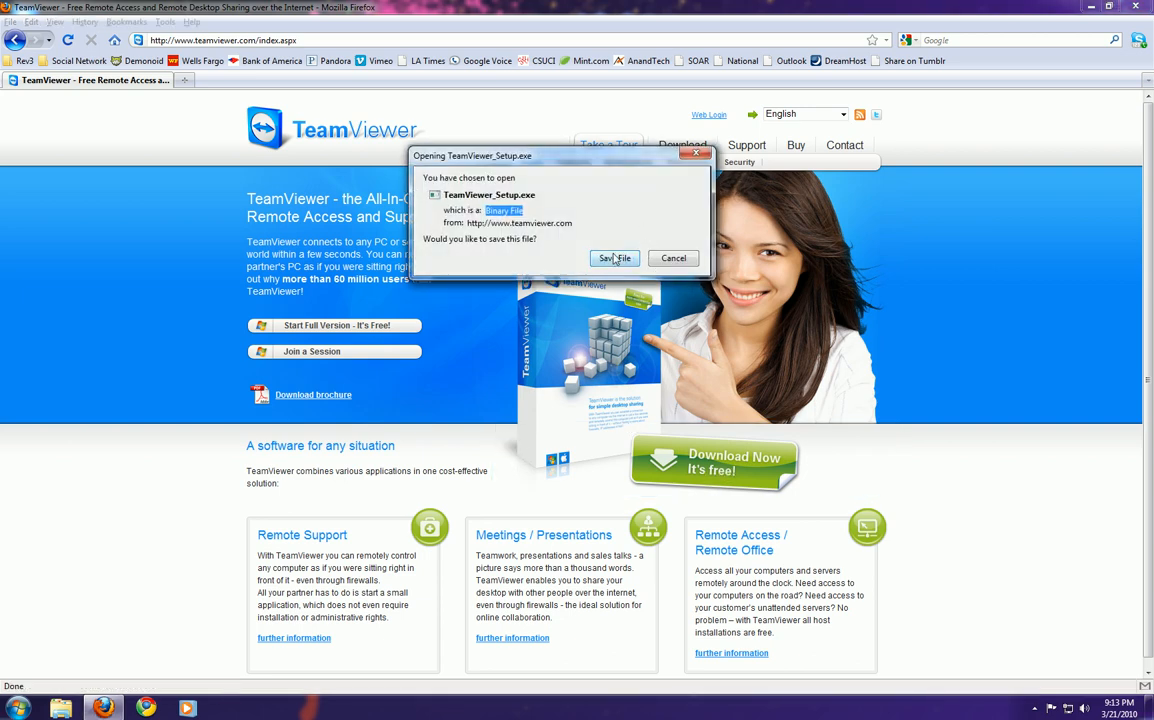
{"action": "left_click", "coordinate": [614, 258]}
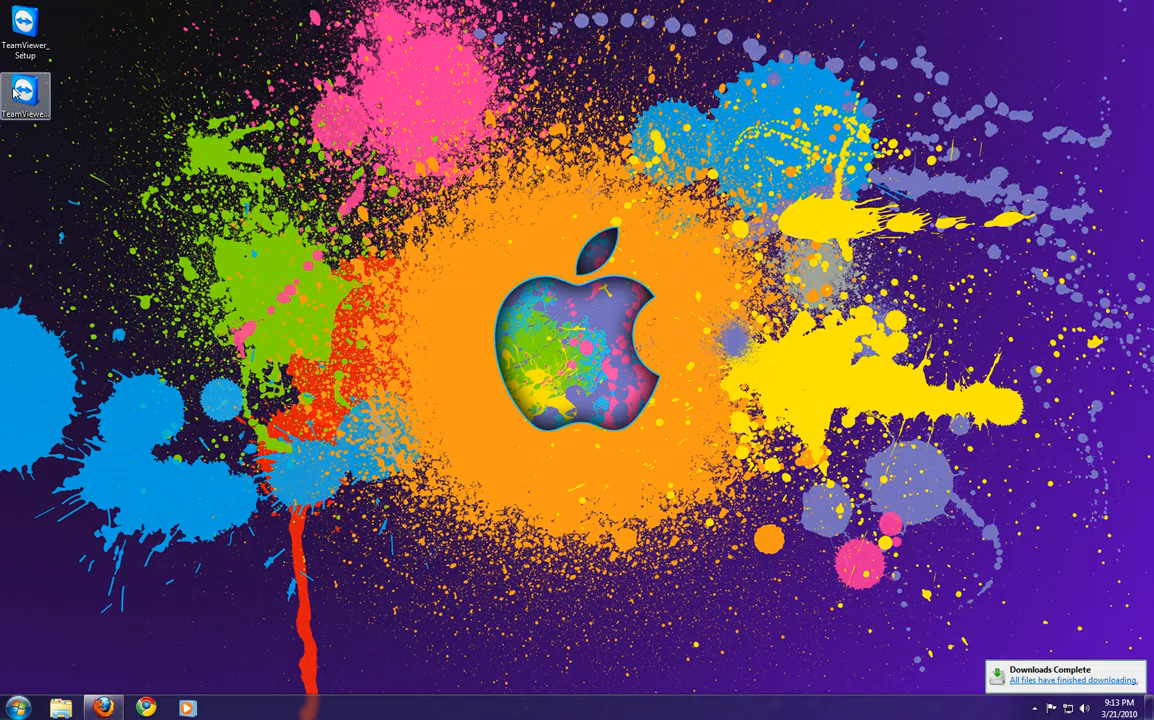
{"action": "double_click", "coordinate": [25, 90]}
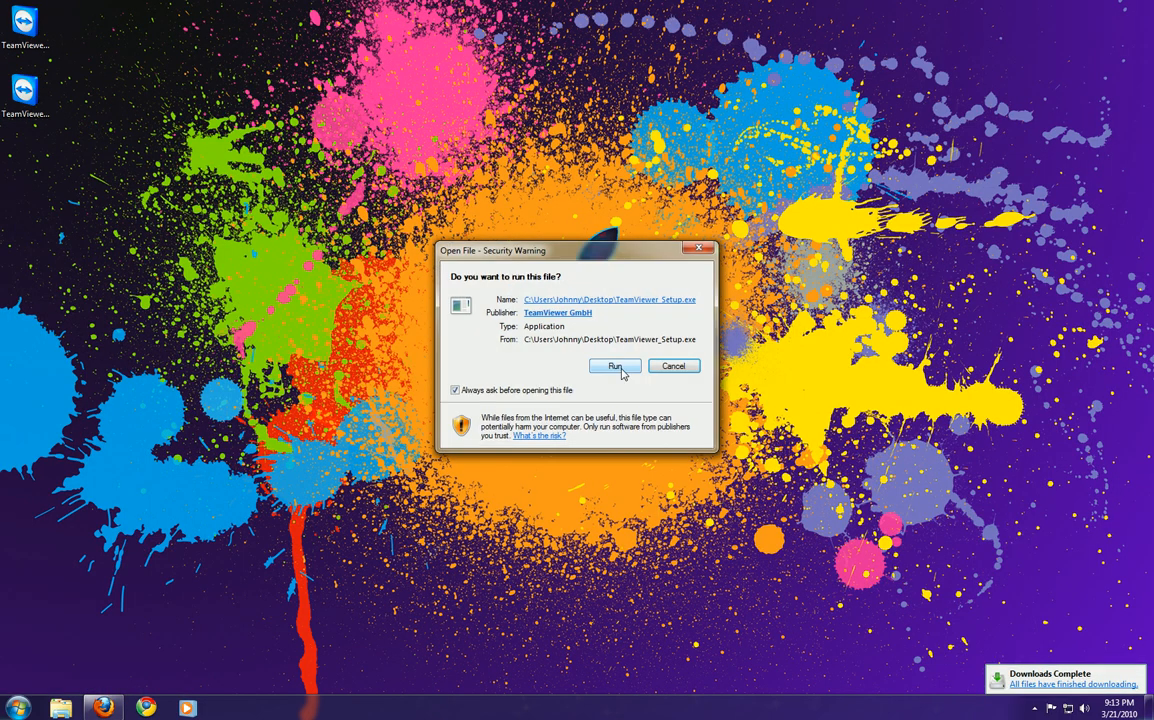
{"action": "left_click", "coordinate": [614, 365]}
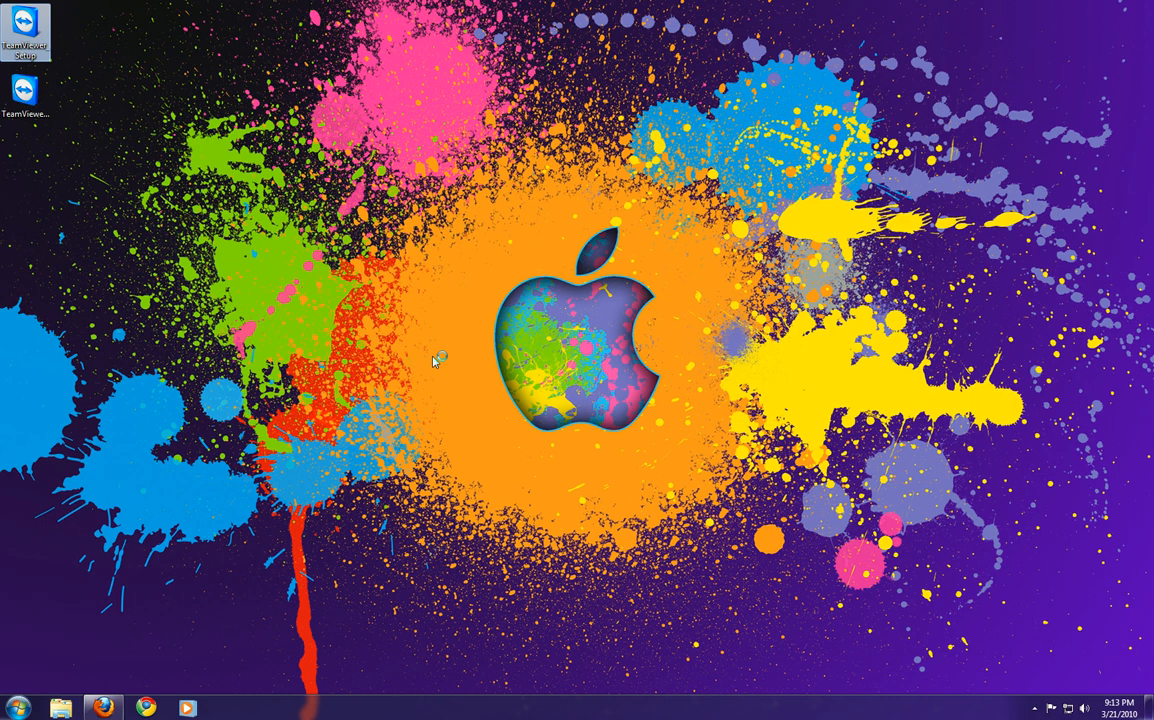
Step: Start TeamViewer_Setup, briefly pick run-only, then switch usage back to Install
{"action": "double_click", "coordinate": [24, 30]}
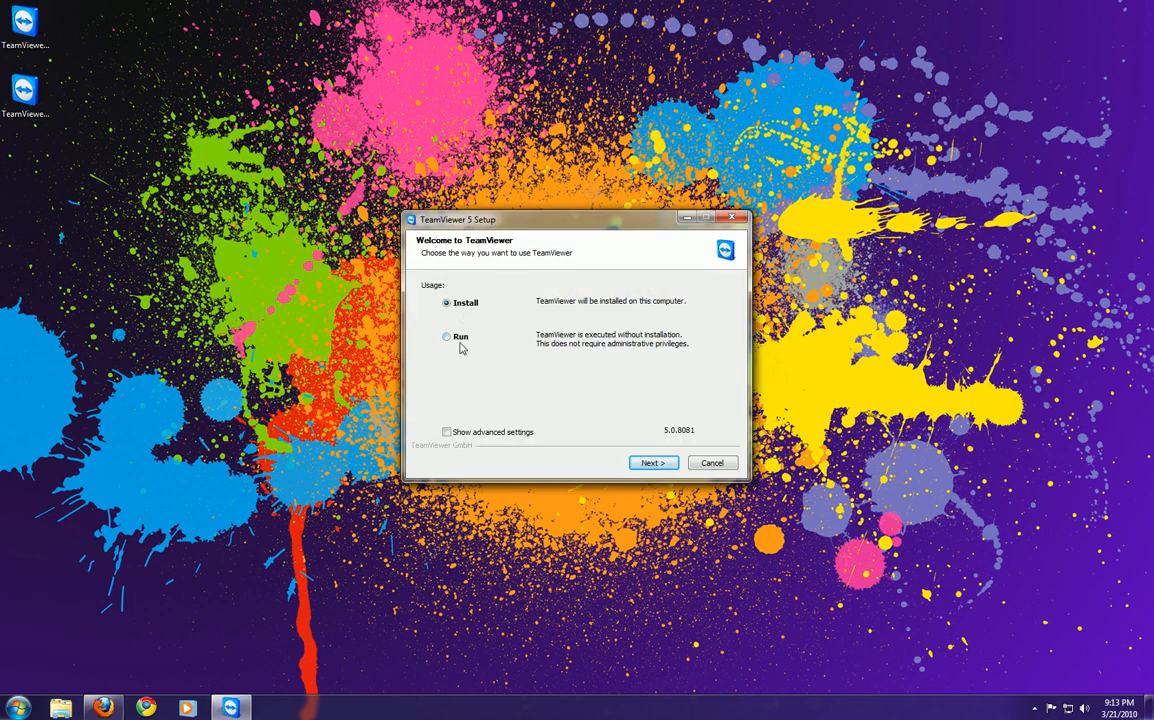
{"action": "left_click", "coordinate": [446, 336]}
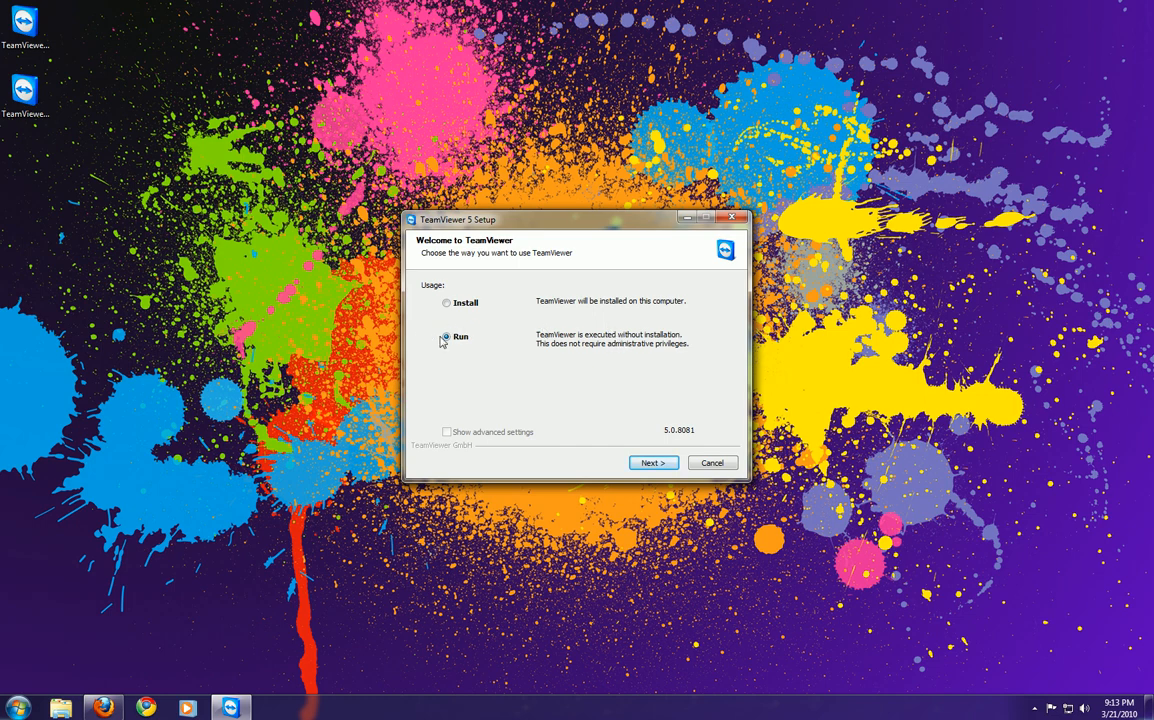
{"action": "left_click", "coordinate": [446, 336]}
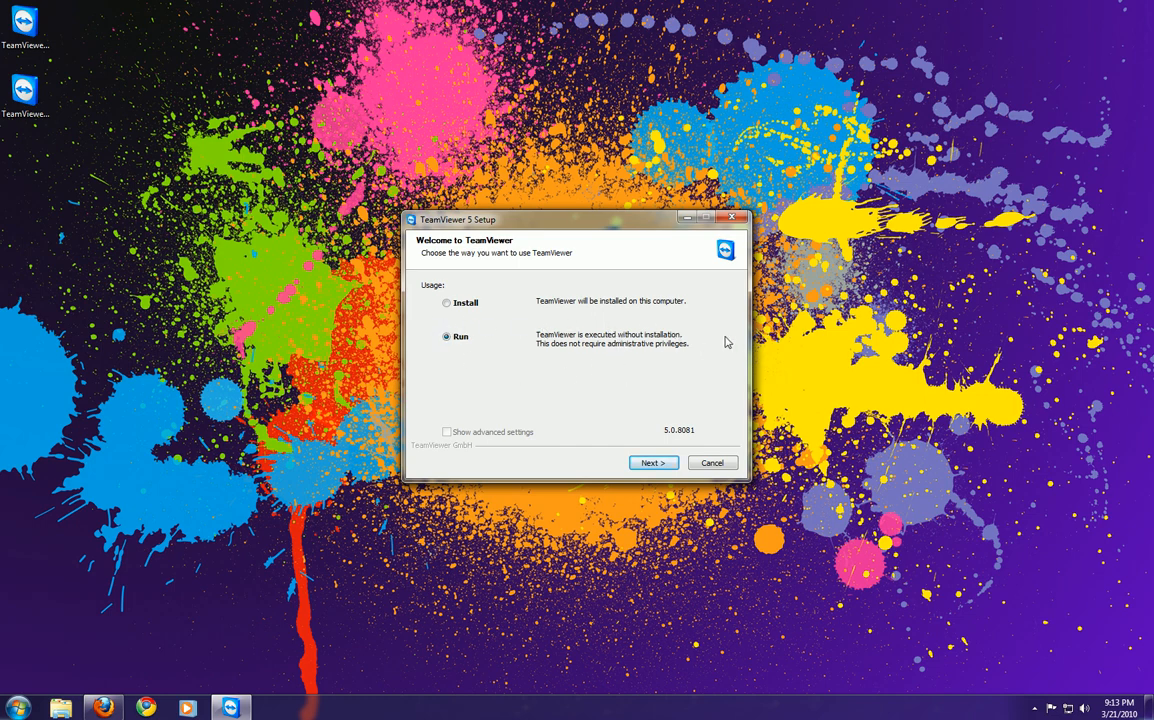
{"action": "mouse_move", "coordinate": [446, 374]}
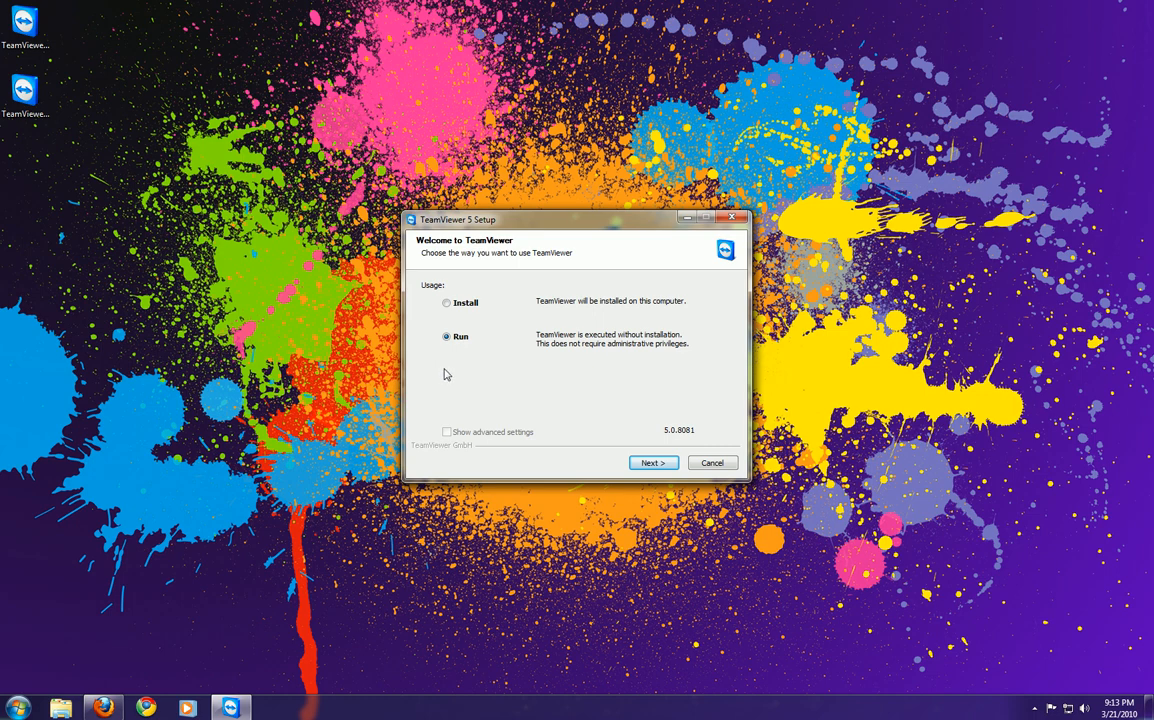
{"action": "mouse_move", "coordinate": [465, 376]}
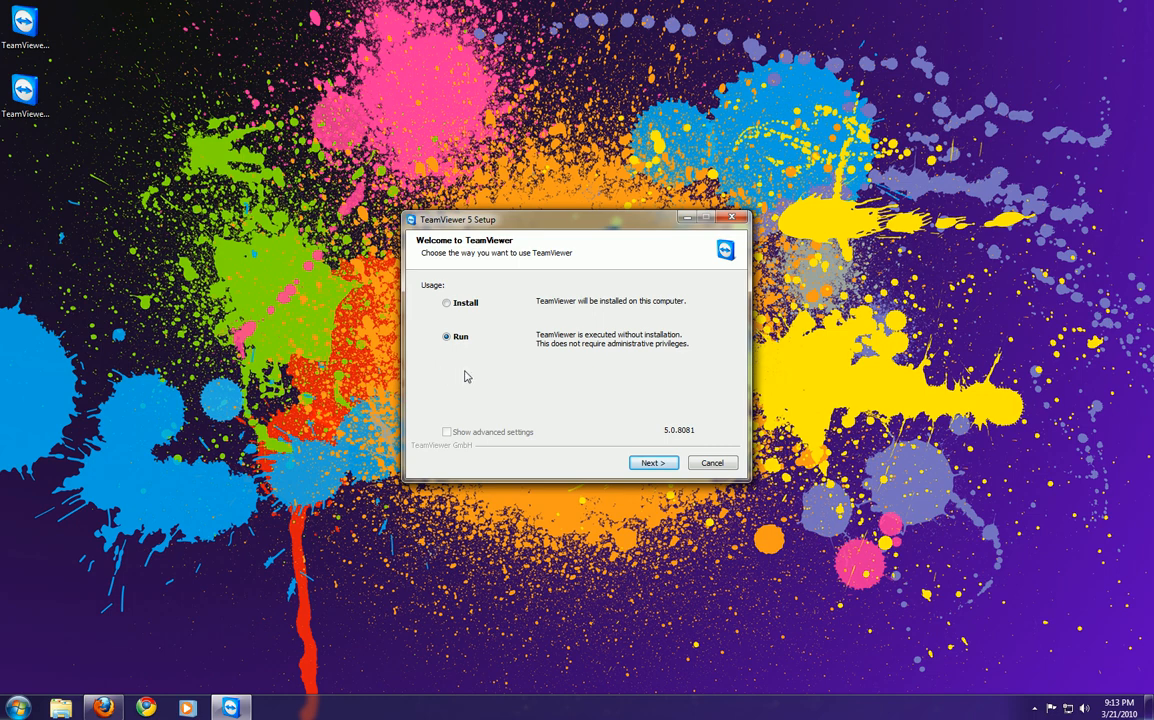
{"action": "left_click", "coordinate": [446, 302]}
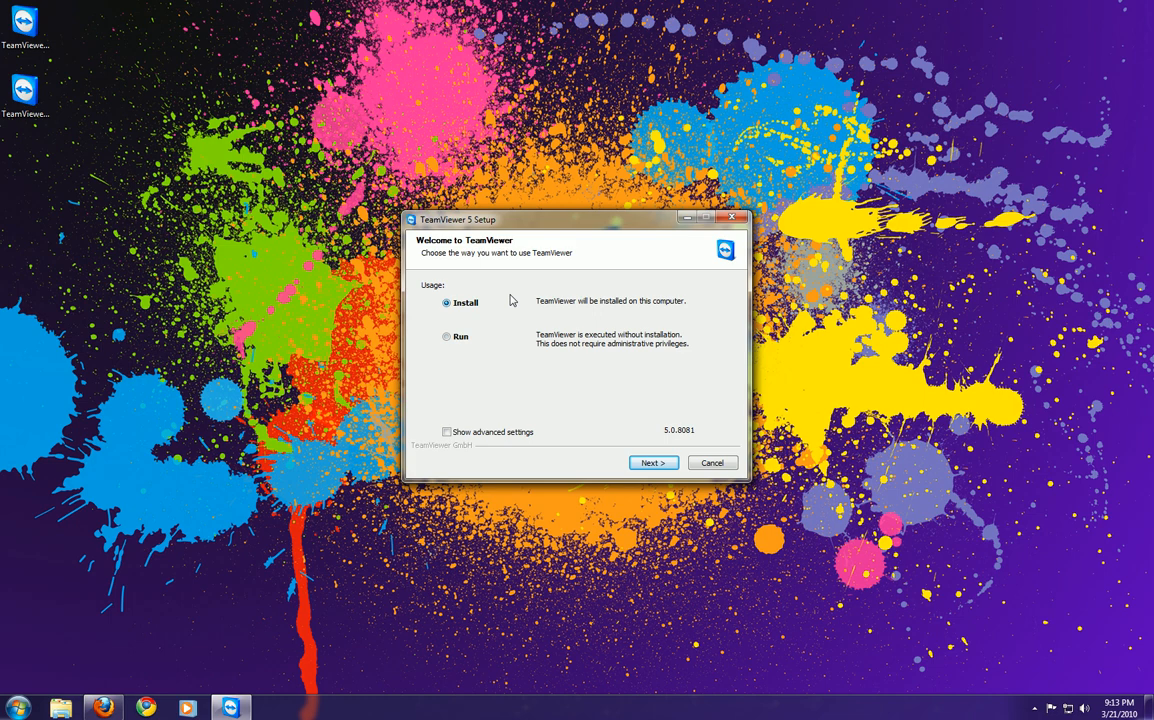
{"action": "mouse_move", "coordinate": [667, 382]}
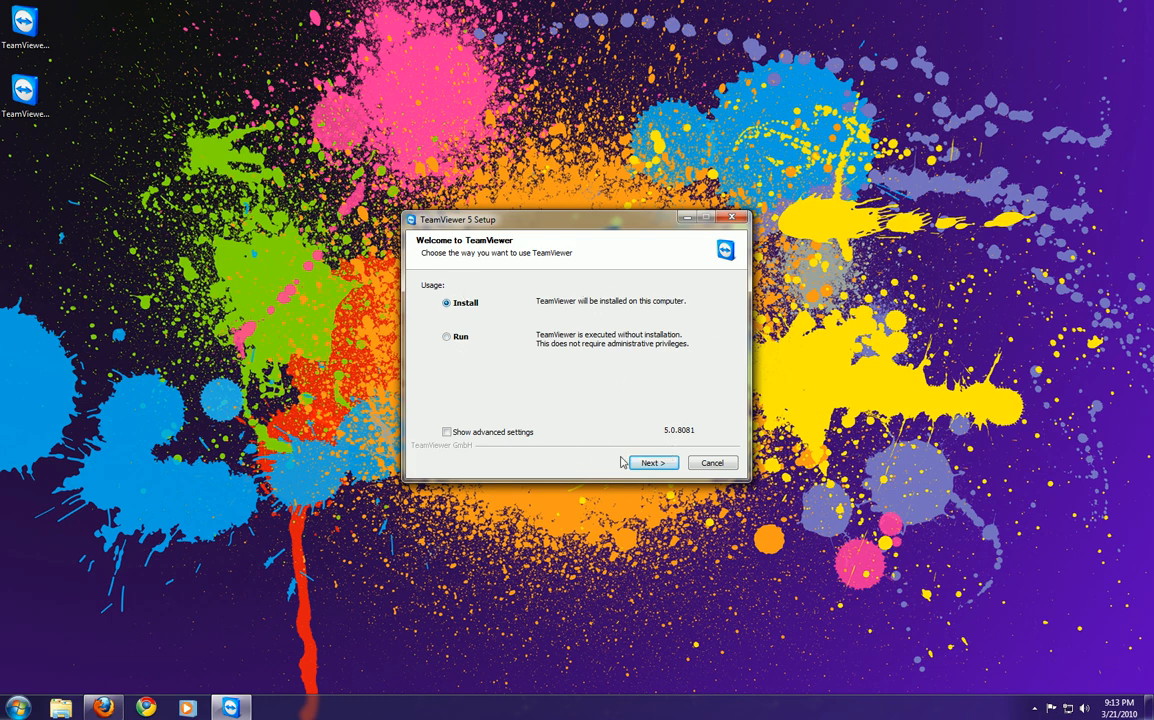
Step: Choose personal non-commercial use, accept the license, and install normally with full access
{"action": "left_click", "coordinate": [651, 462]}
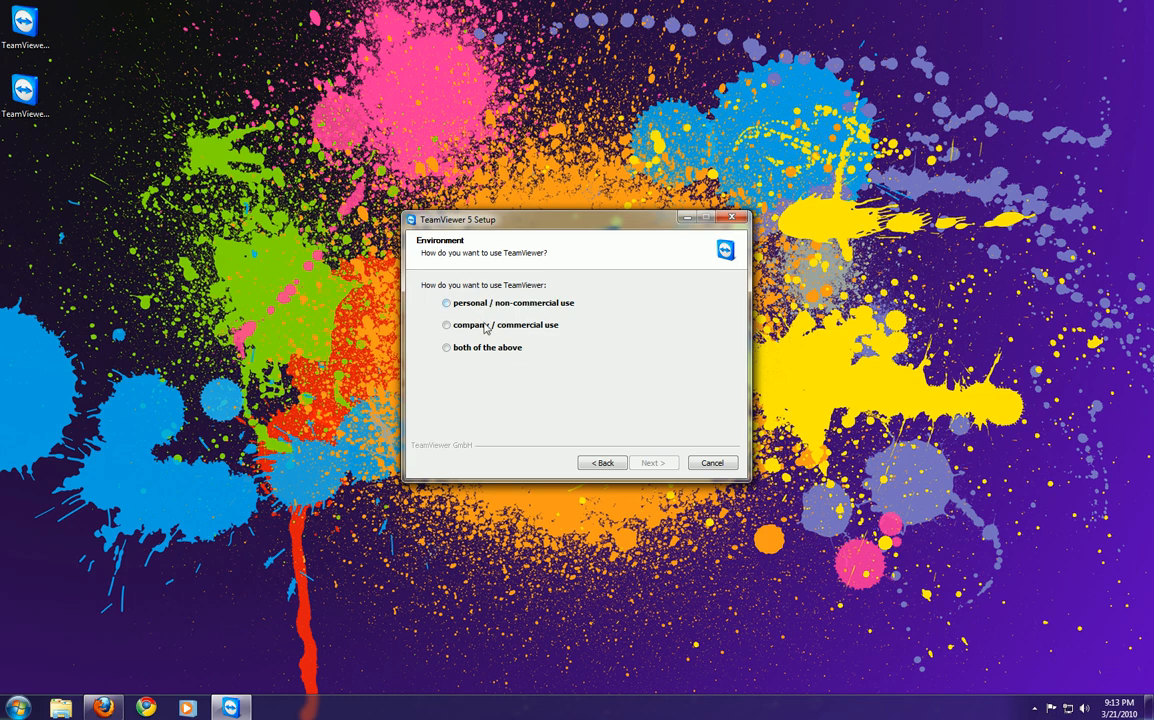
{"action": "left_click", "coordinate": [446, 303]}
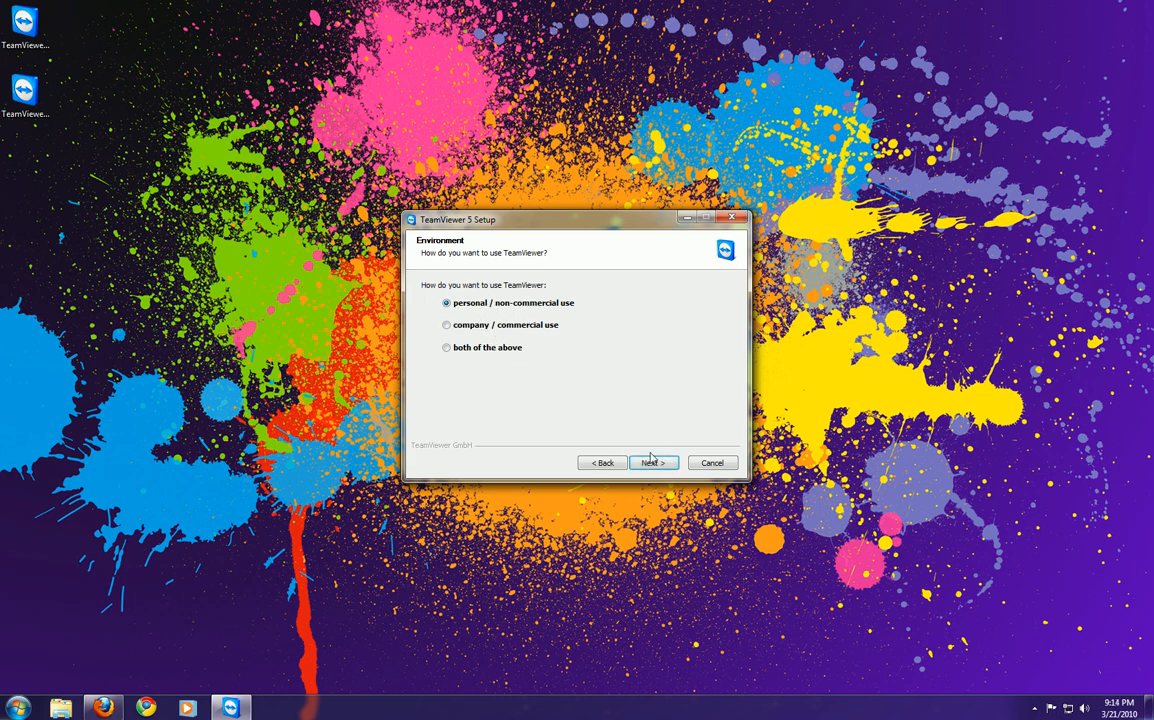
{"action": "left_click", "coordinate": [652, 462]}
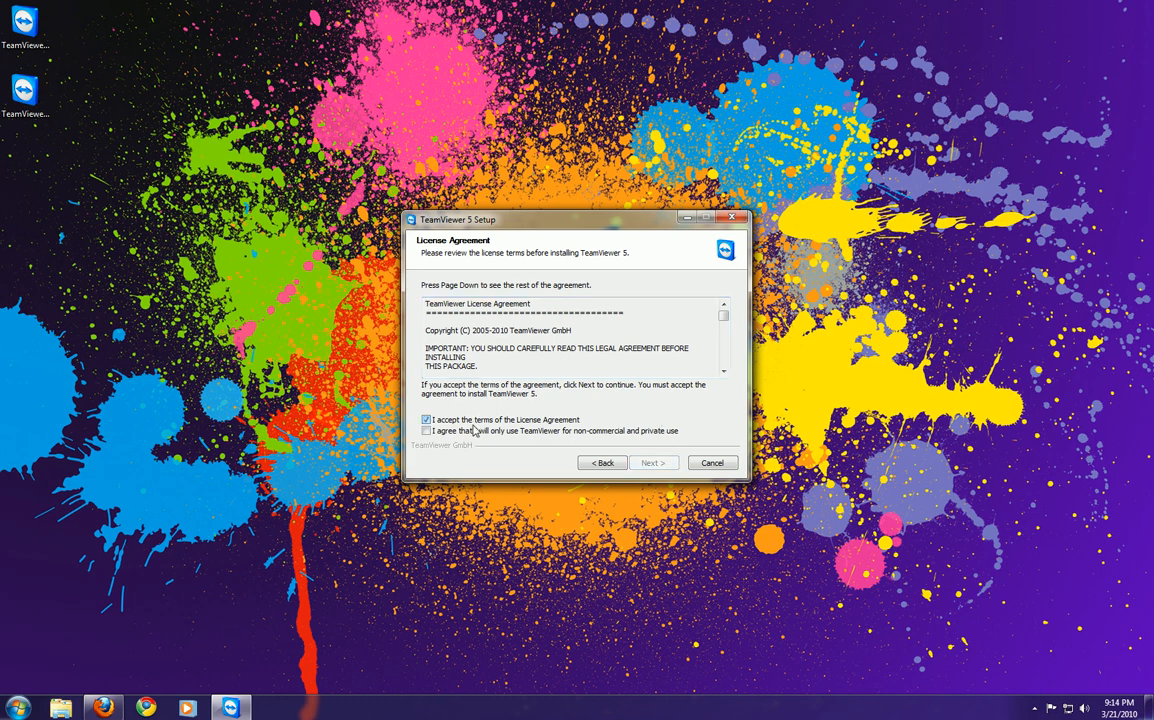
{"action": "left_click", "coordinate": [426, 430]}
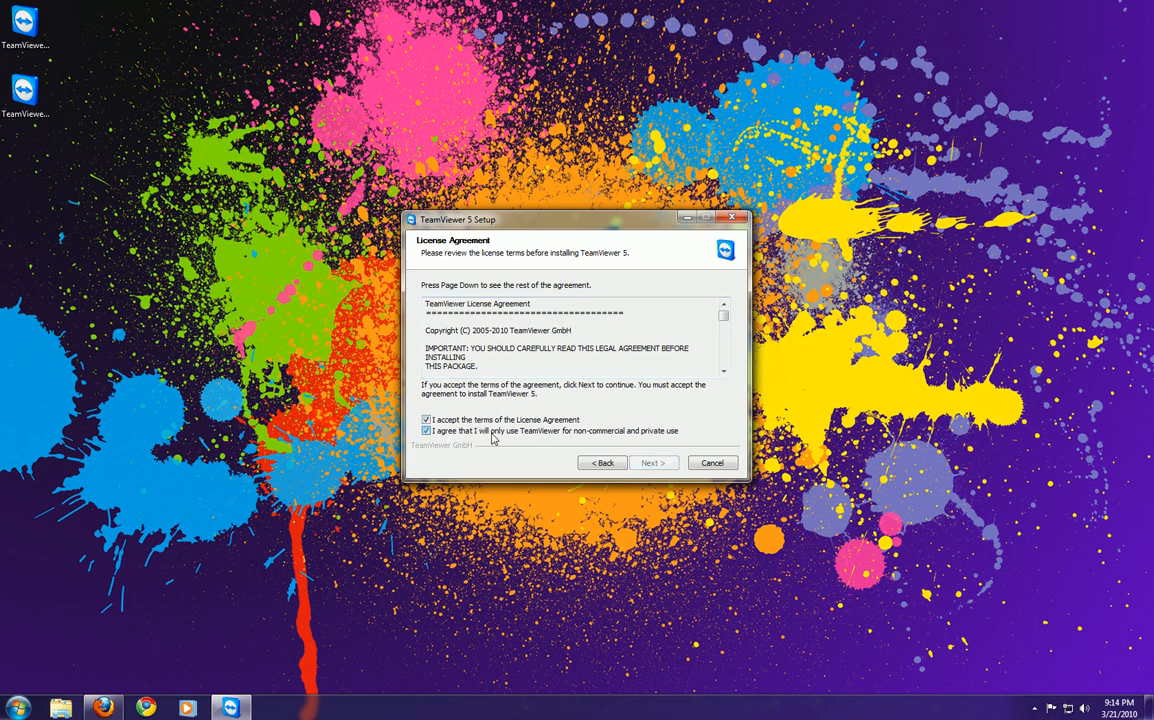
{"action": "left_click", "coordinate": [652, 462]}
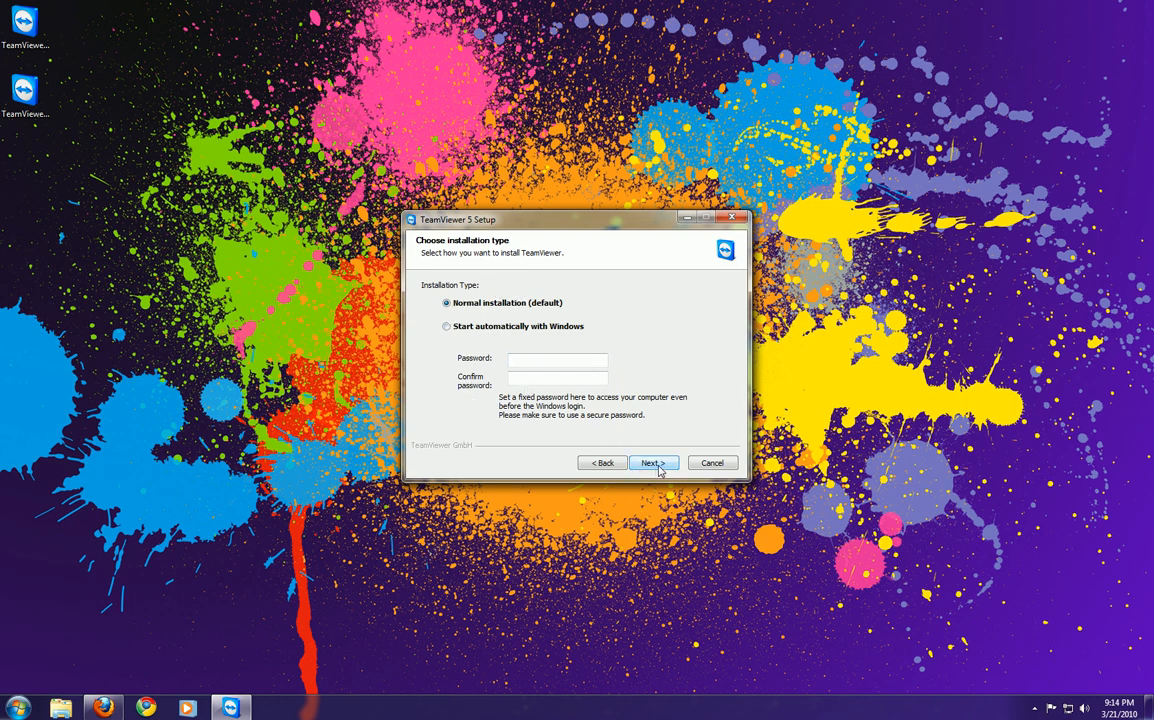
{"action": "left_click", "coordinate": [652, 462]}
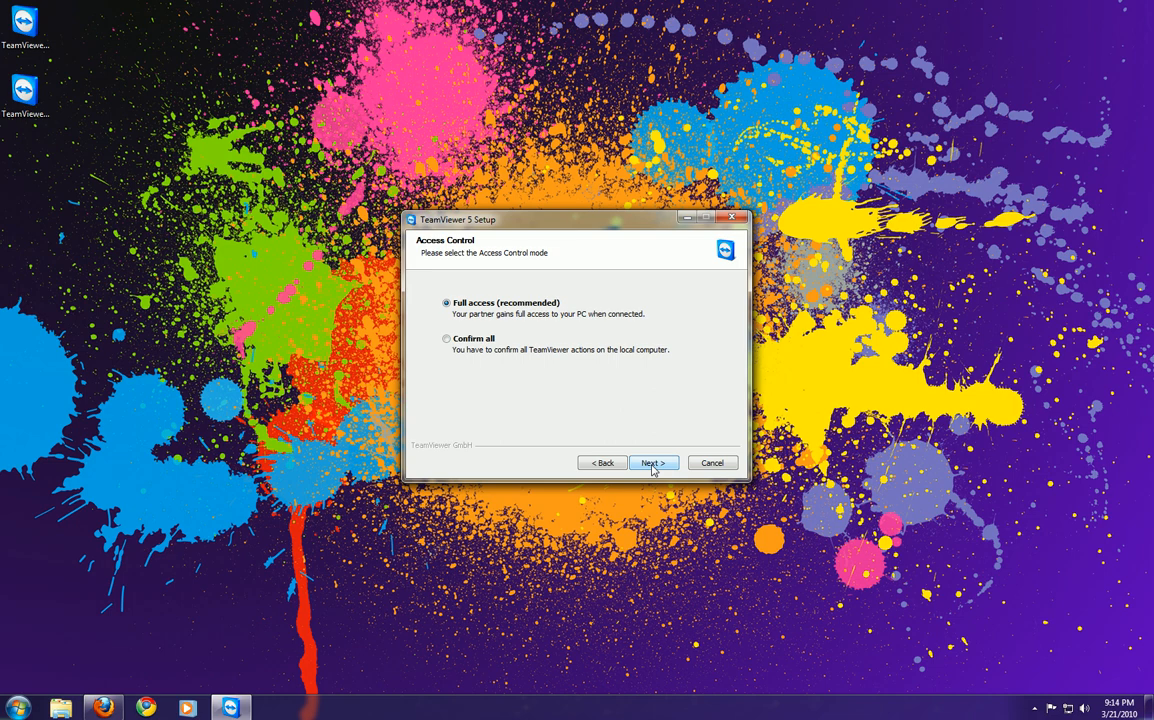
{"action": "left_click", "coordinate": [651, 462]}
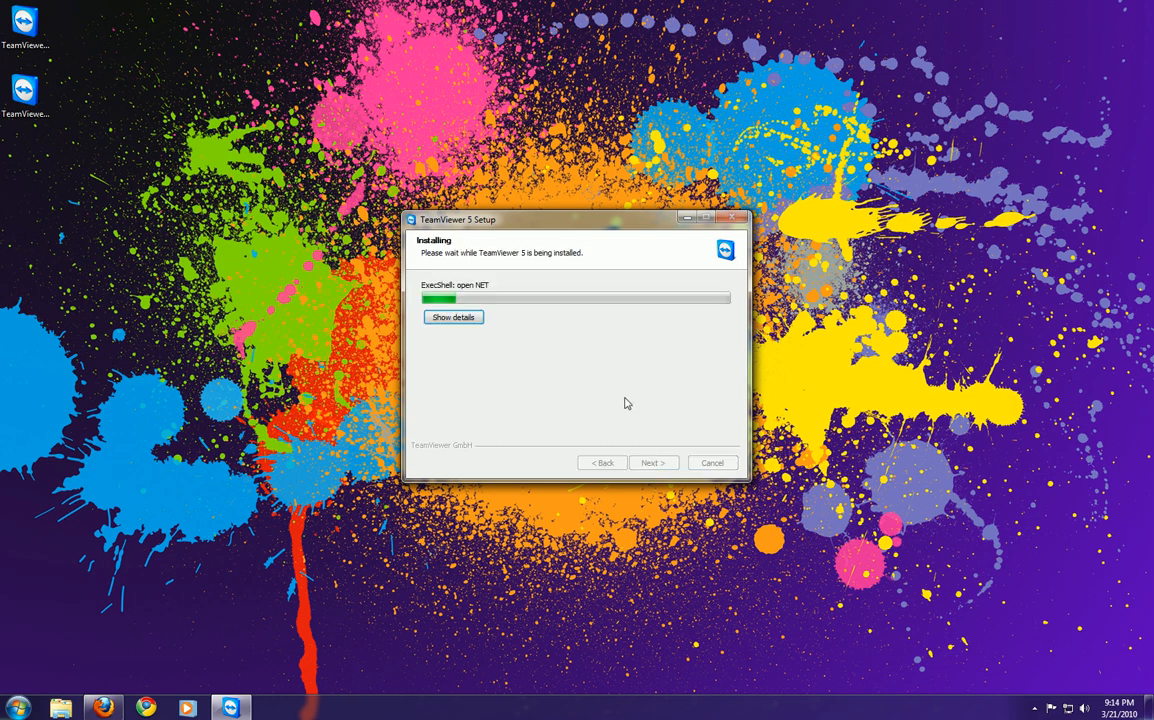
{"action": "mouse_move", "coordinate": [594, 399]}
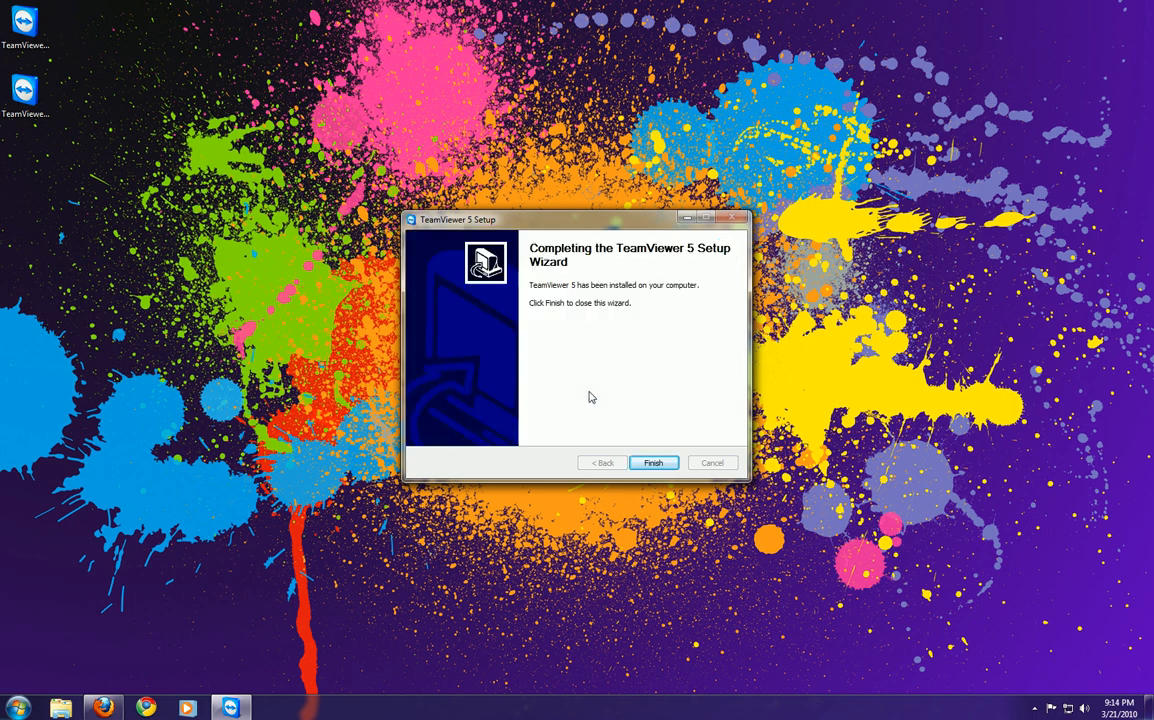
Step: Finish the setup wizard, allow TeamViewer through the Comodo firewall, and launch TeamViewer 5
{"action": "left_click", "coordinate": [653, 462]}
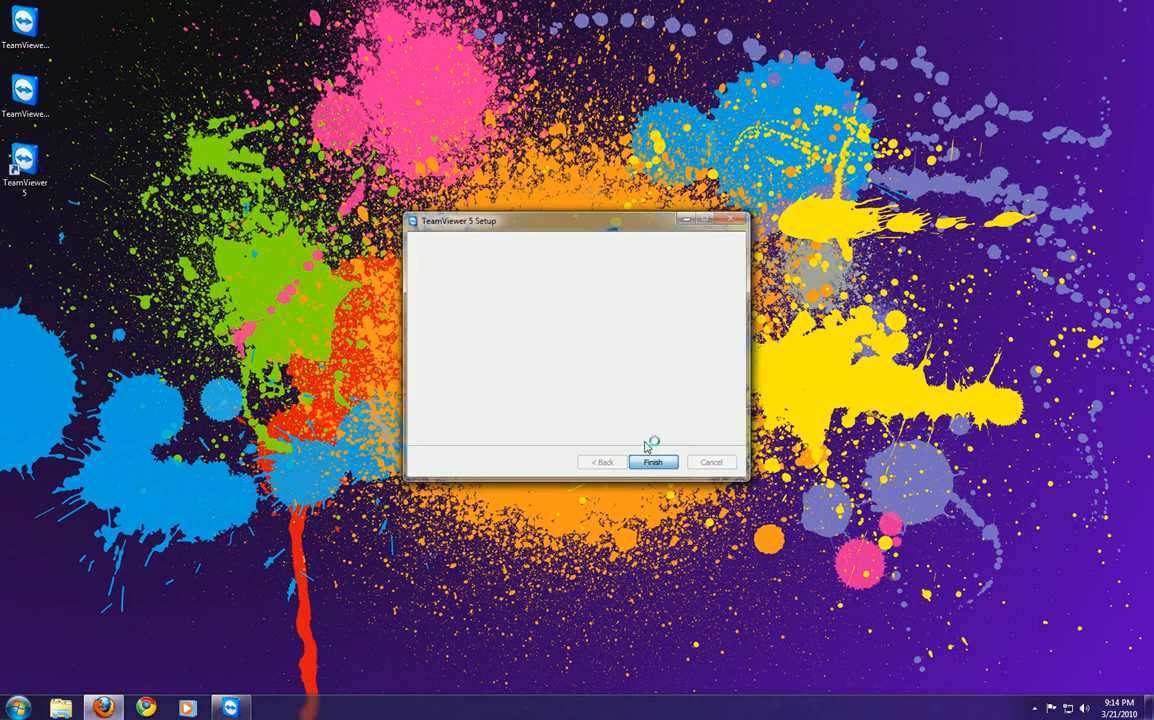
{"action": "left_click", "coordinate": [652, 462]}
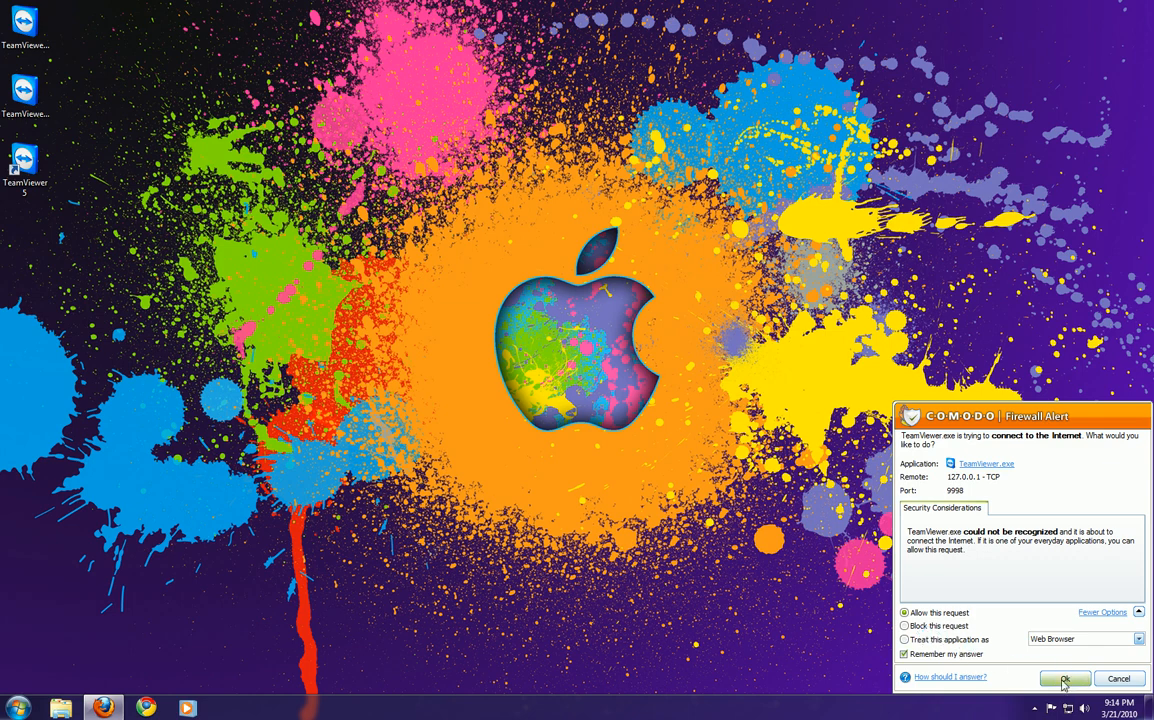
{"action": "left_click", "coordinate": [1064, 678]}
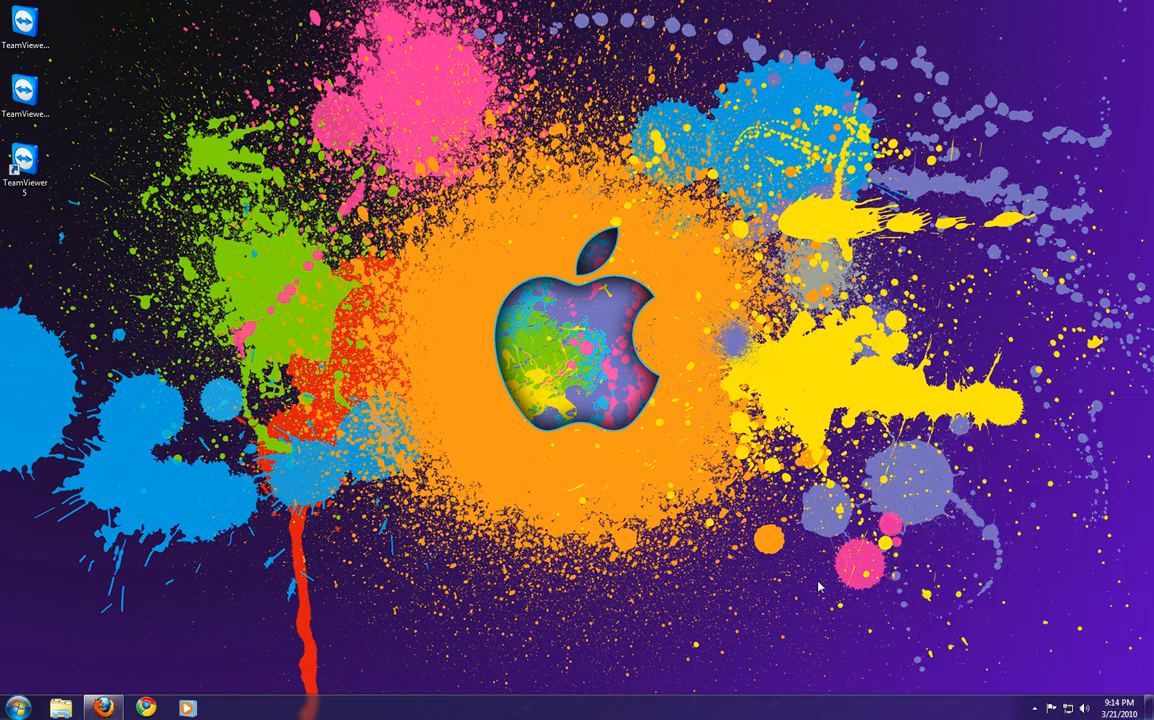
{"action": "double_click", "coordinate": [25, 160]}
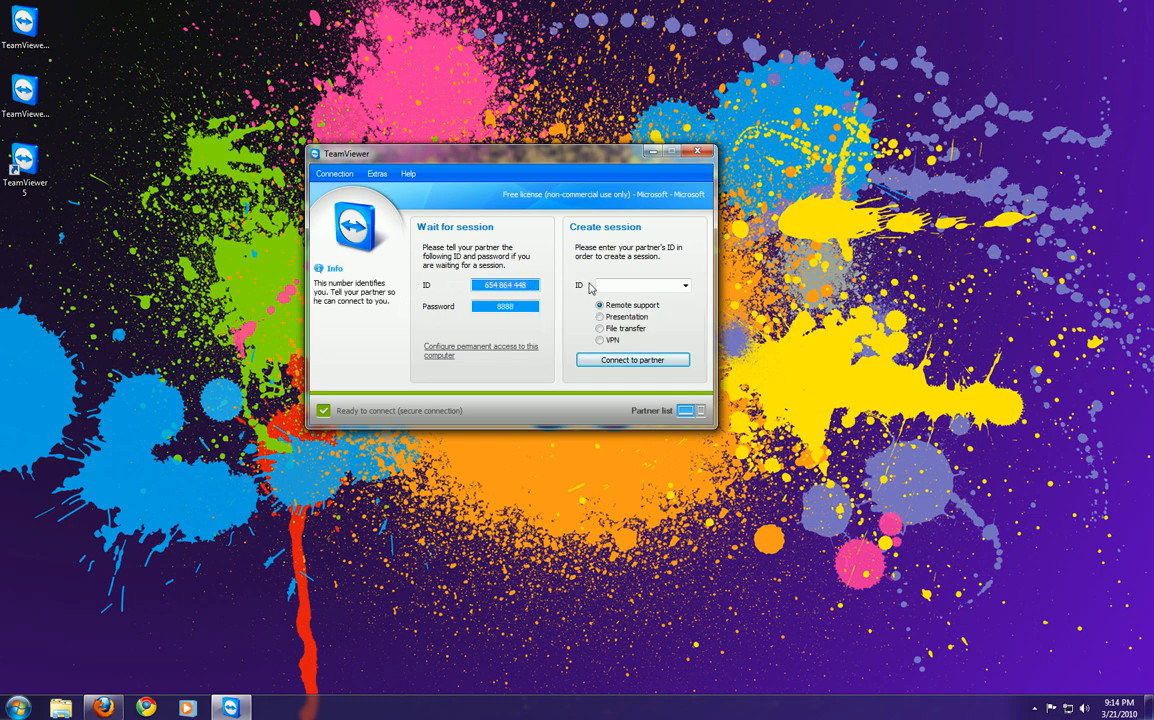
{"action": "left_click", "coordinate": [651, 285]}
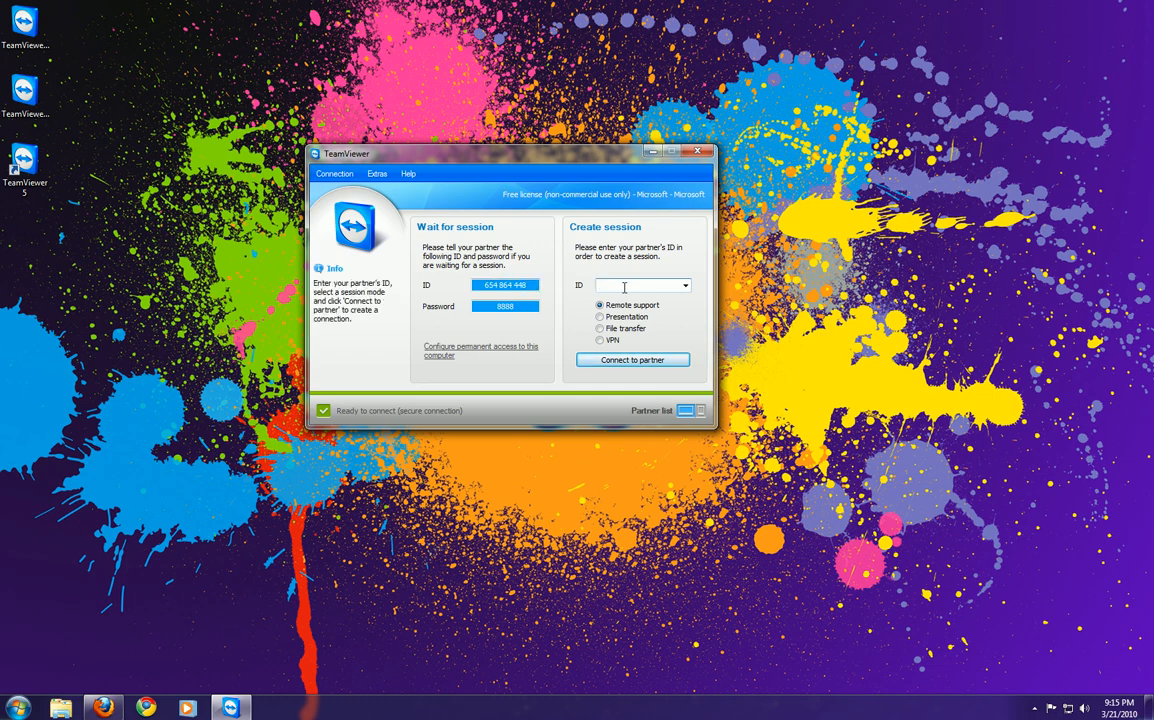
{"action": "type", "text": "654"}
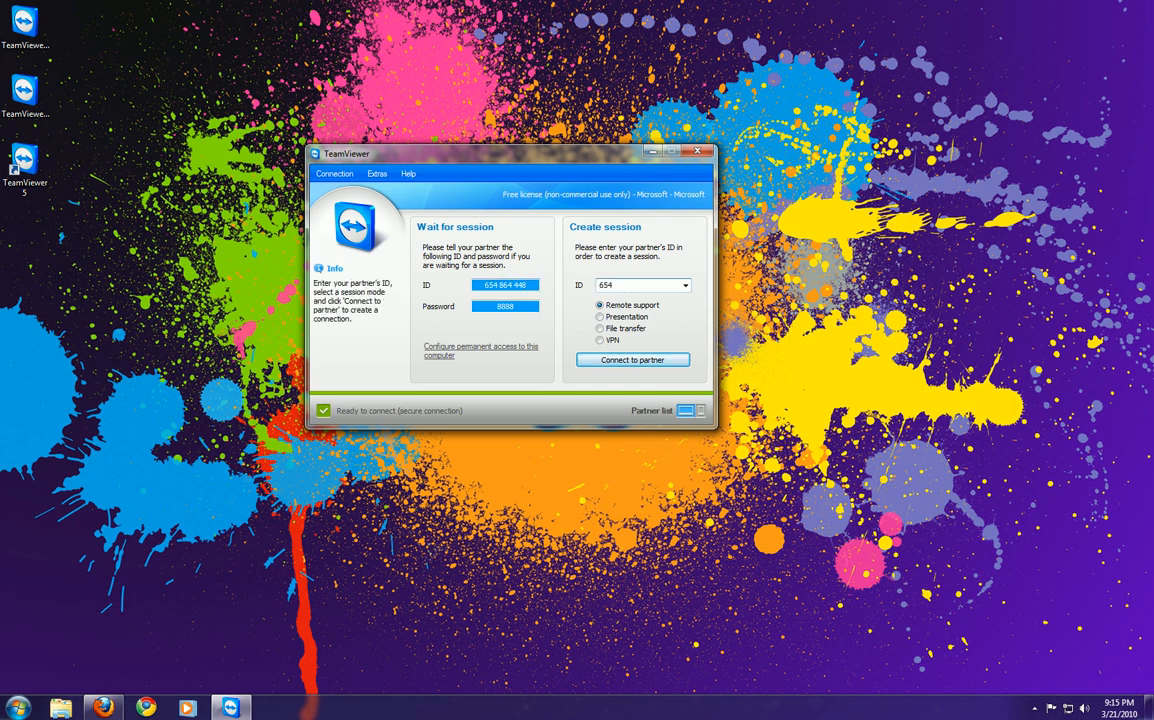
{"action": "type", "text": "654864448"}
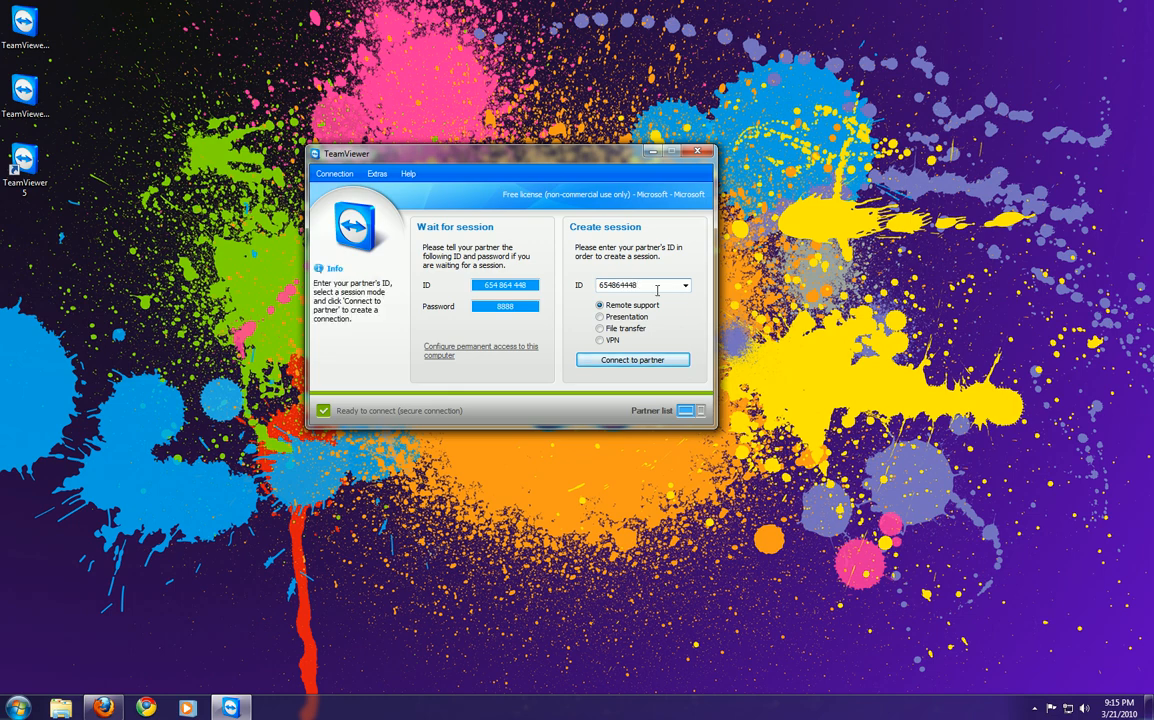
{"action": "type", "text": "1651"}
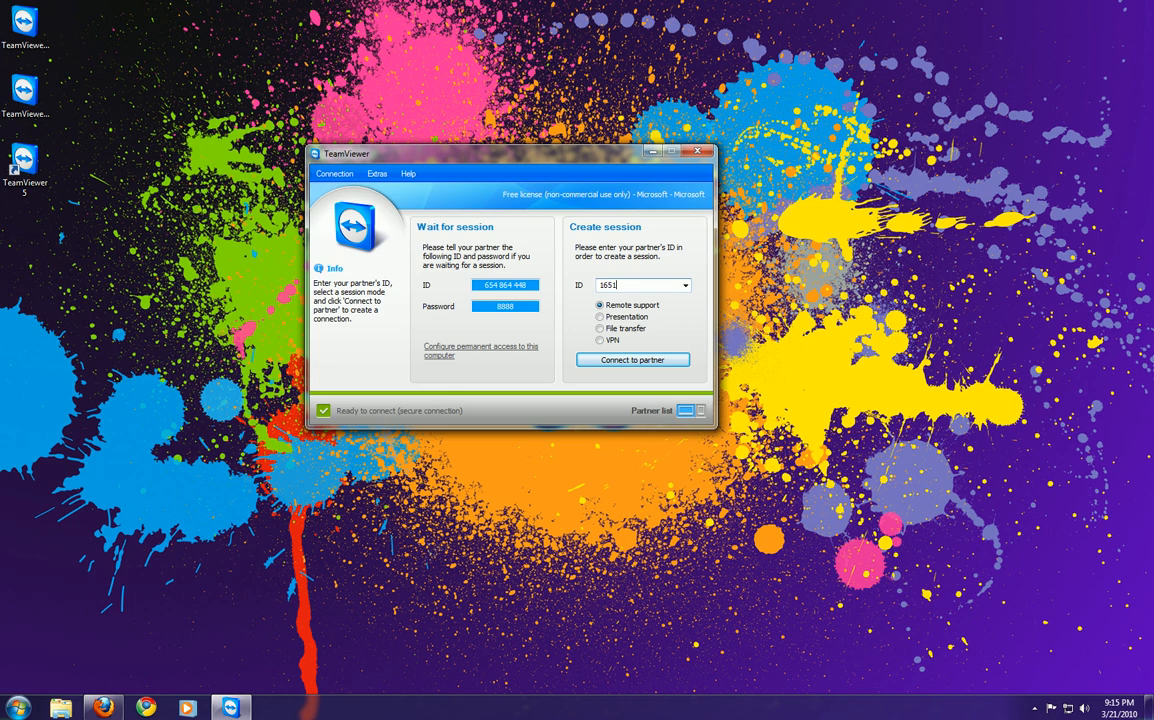
{"action": "type", "text": "65132"}
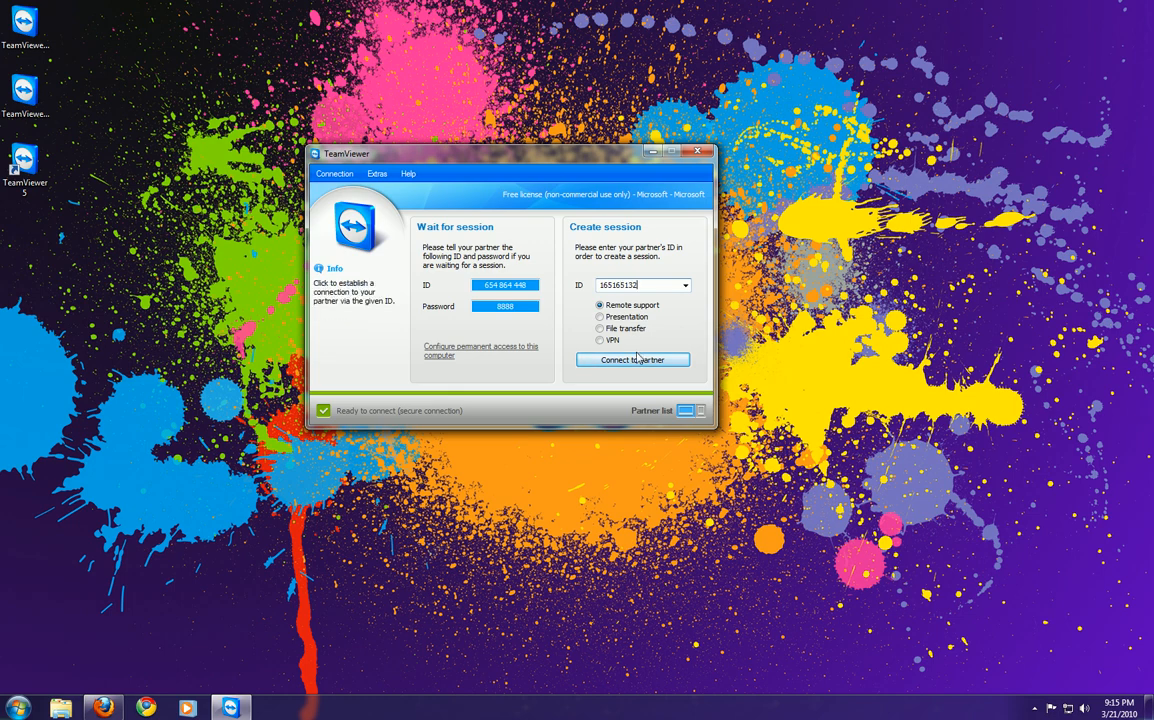
{"action": "mouse_move", "coordinate": [683, 350]}
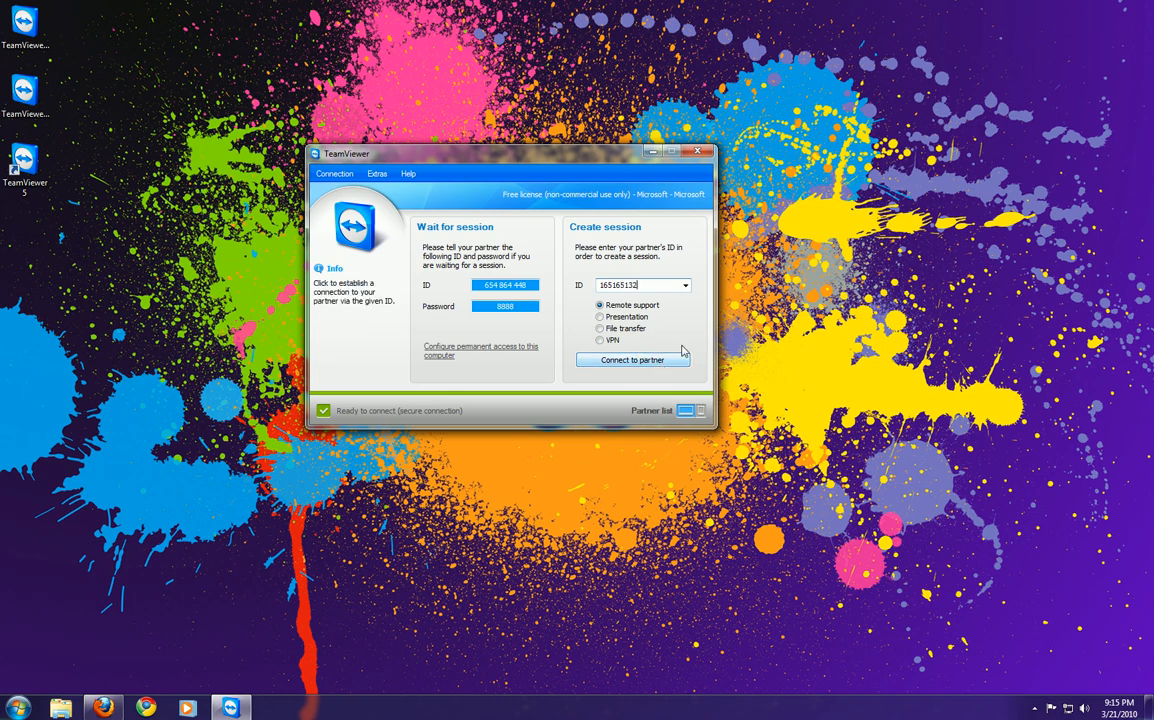
{"action": "left_click", "coordinate": [640, 285]}
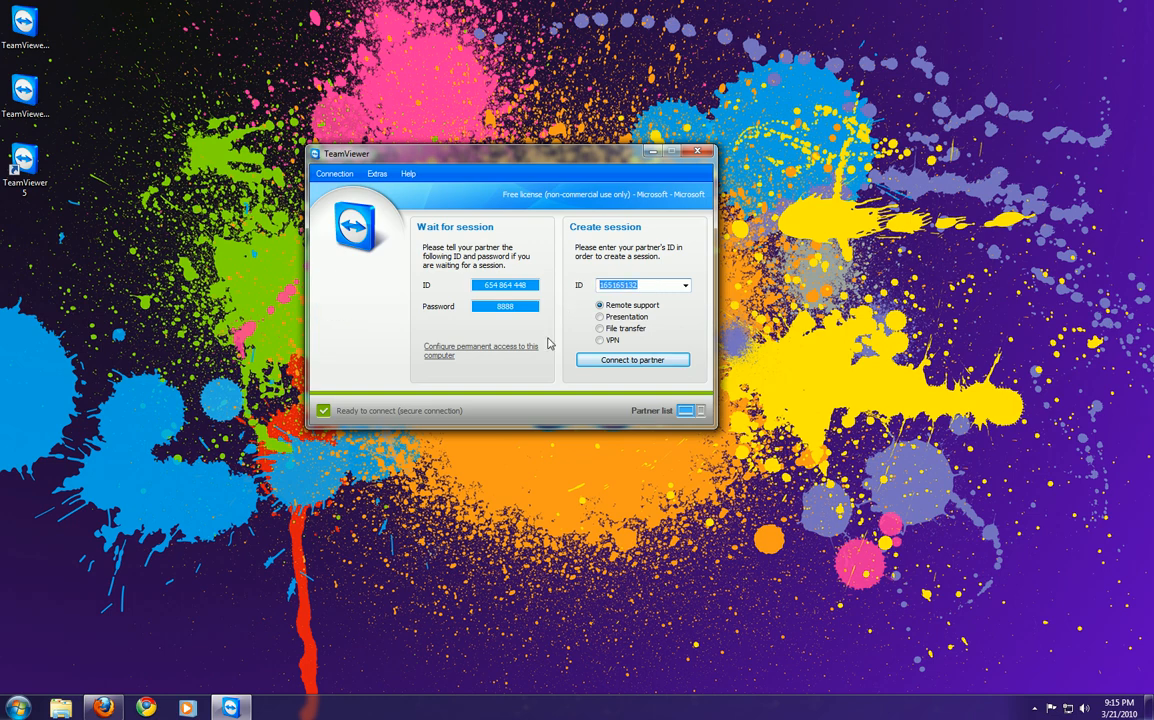
{"action": "mouse_move", "coordinate": [554, 345]}
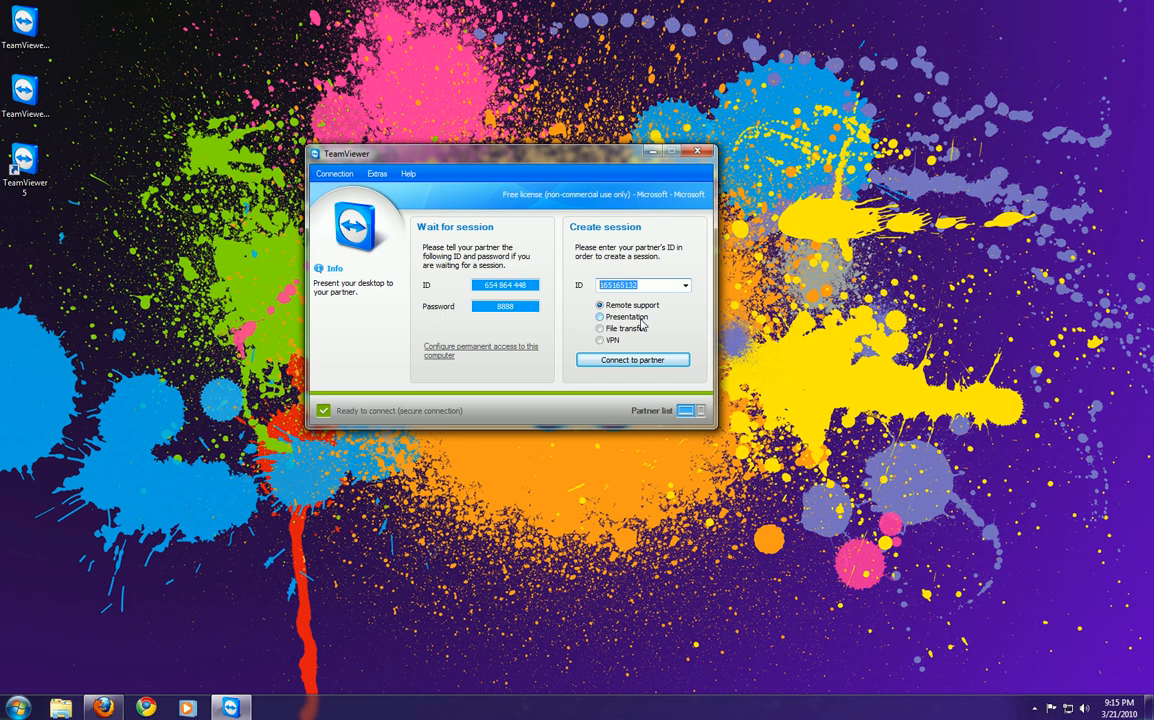
{"action": "left_click", "coordinate": [600, 317]}
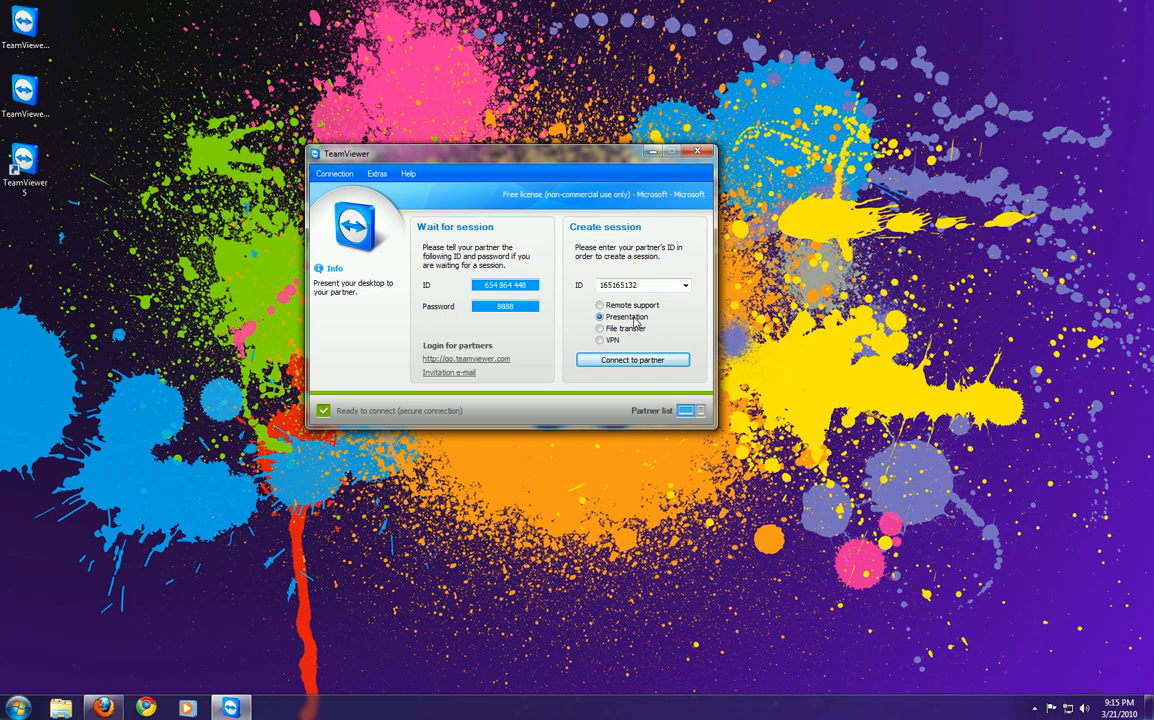
{"action": "left_click", "coordinate": [600, 328]}
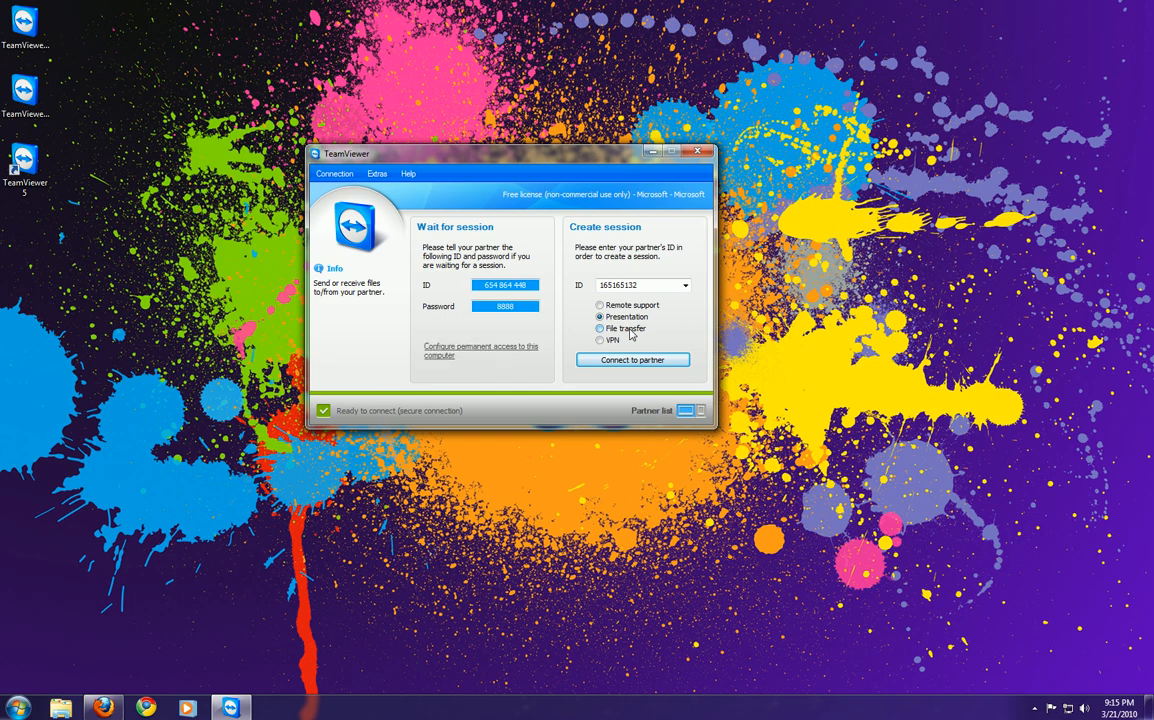
{"action": "left_click", "coordinate": [601, 328]}
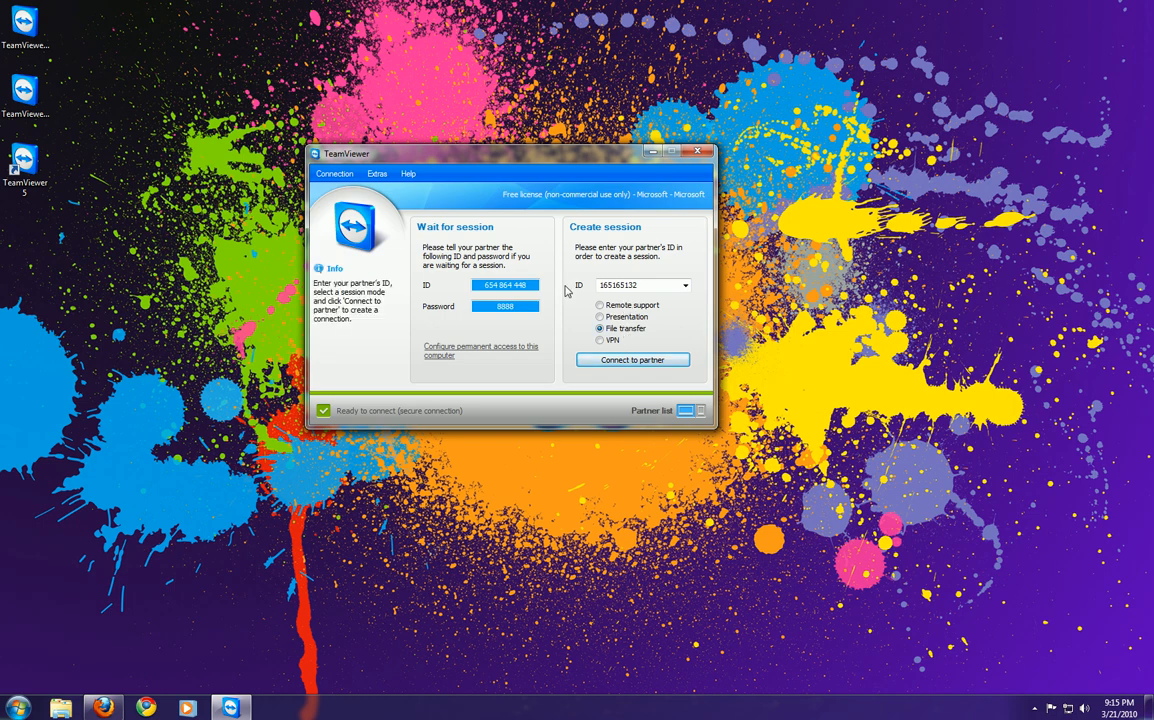
{"action": "left_click", "coordinate": [600, 340]}
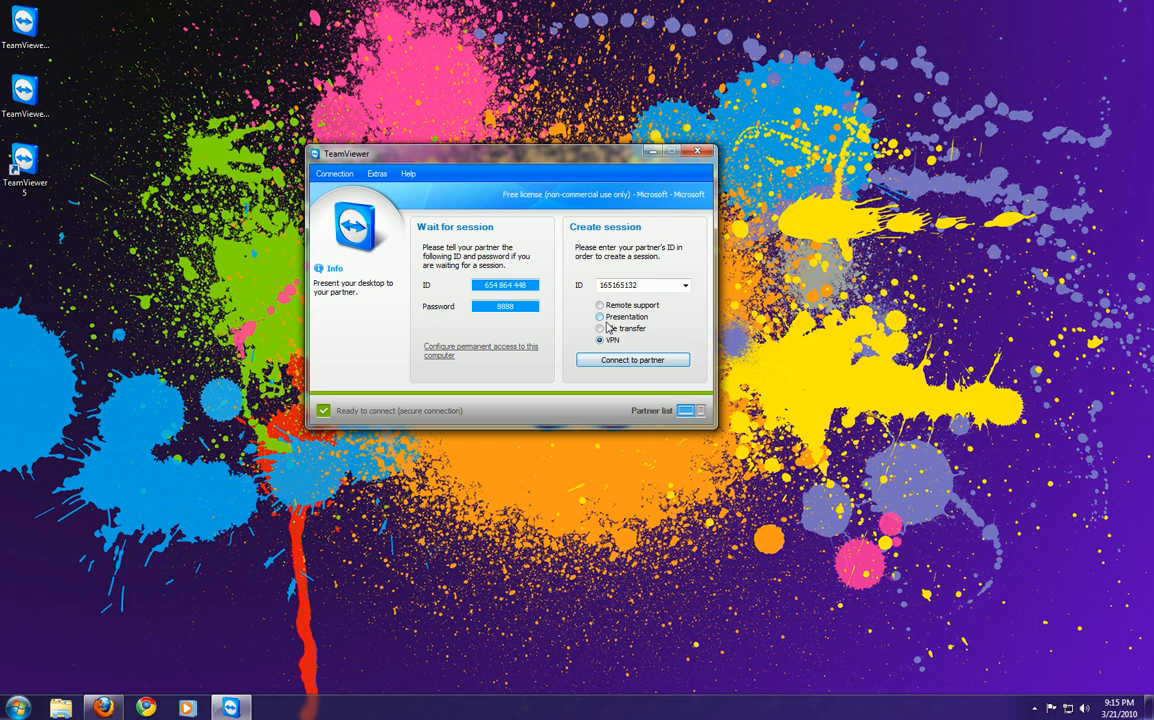
{"action": "left_click", "coordinate": [601, 340]}
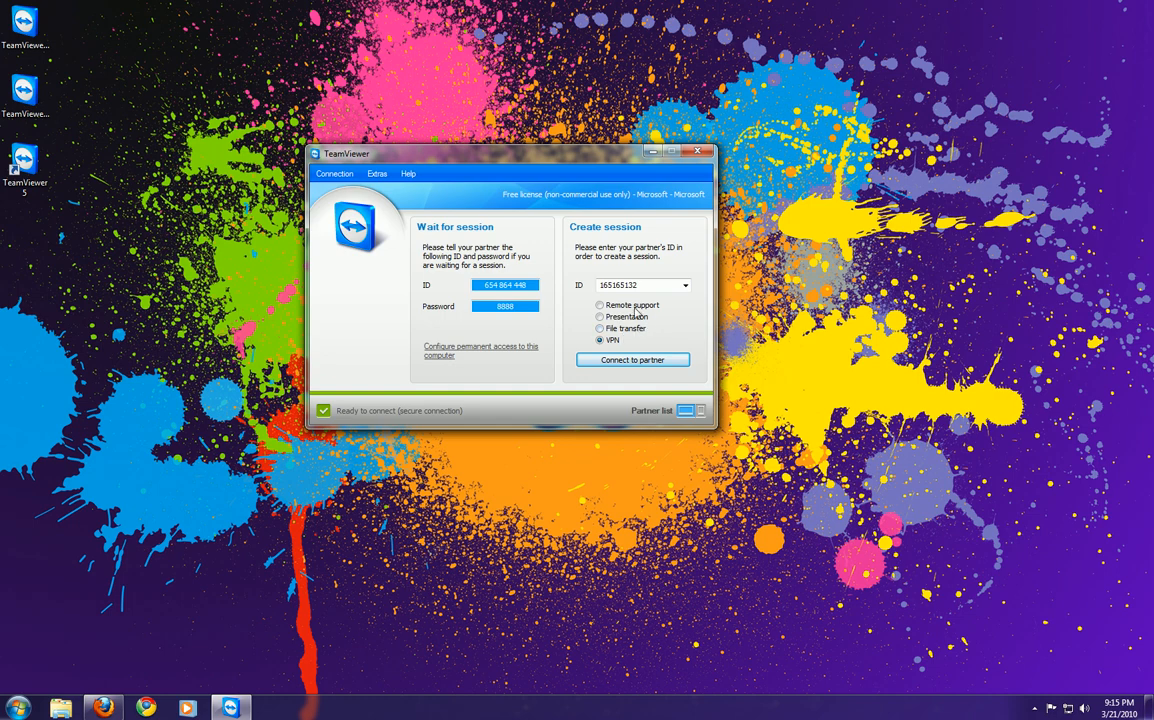
{"action": "left_click", "coordinate": [600, 305]}
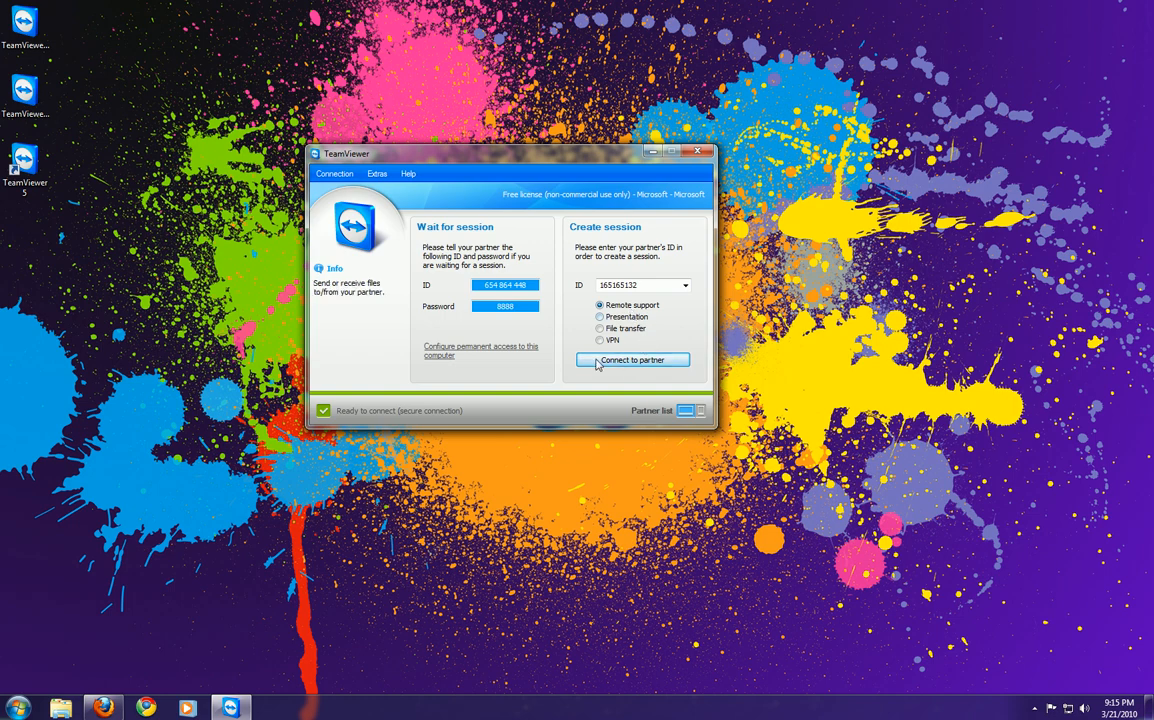
Step: Choose Exit TeamViewer from the Connection menu
{"action": "left_click", "coordinate": [335, 173]}
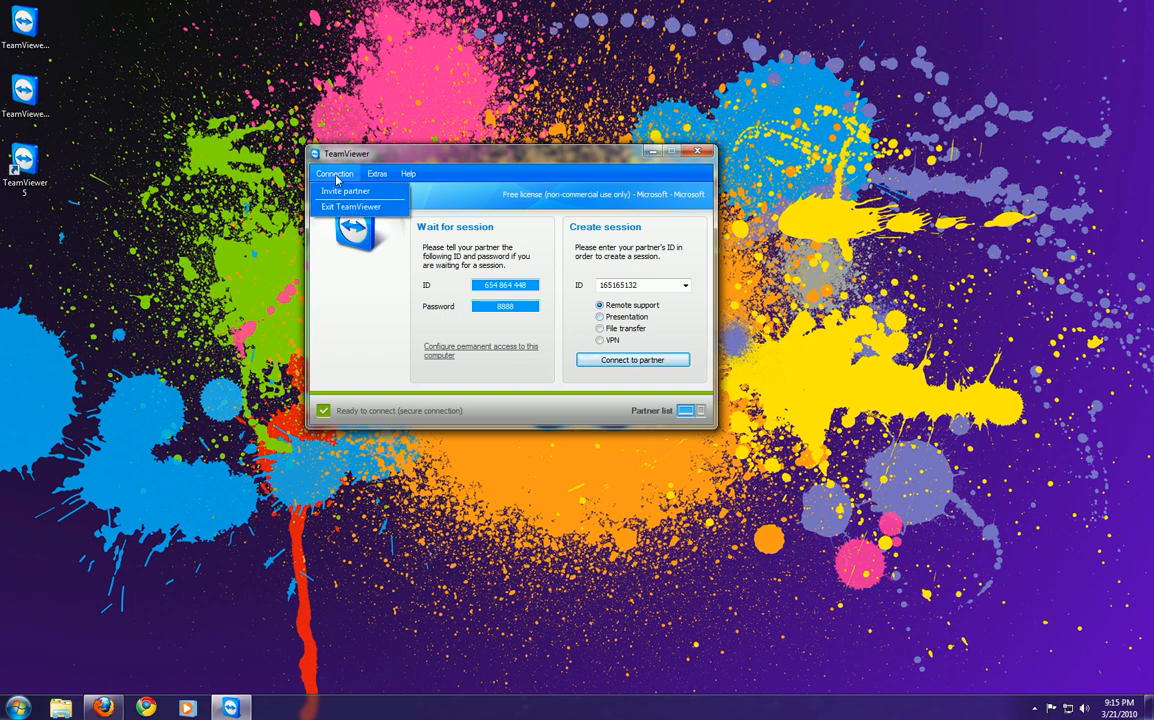
{"action": "left_click", "coordinate": [350, 207]}
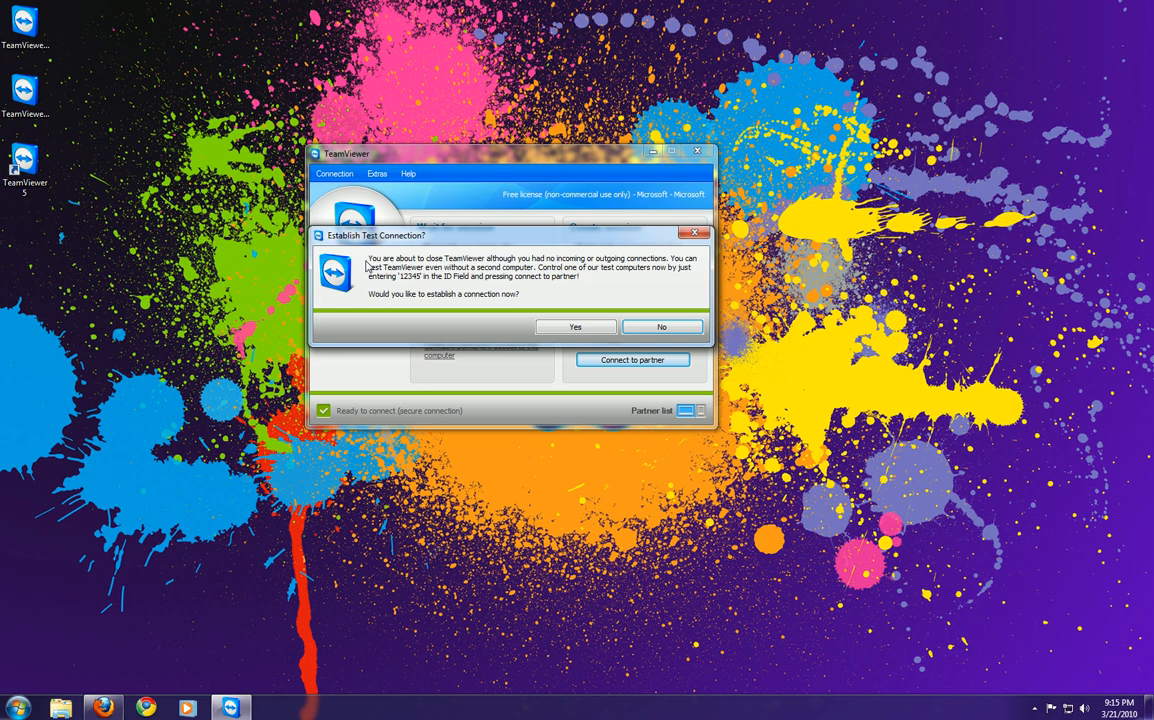